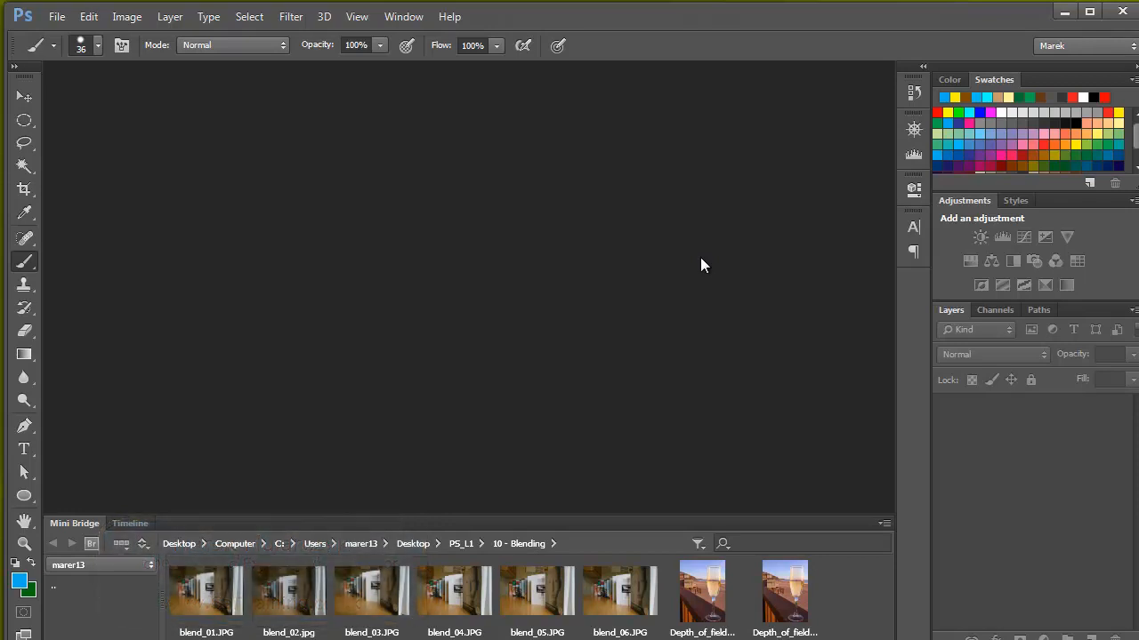
mouse_move(471, 411)
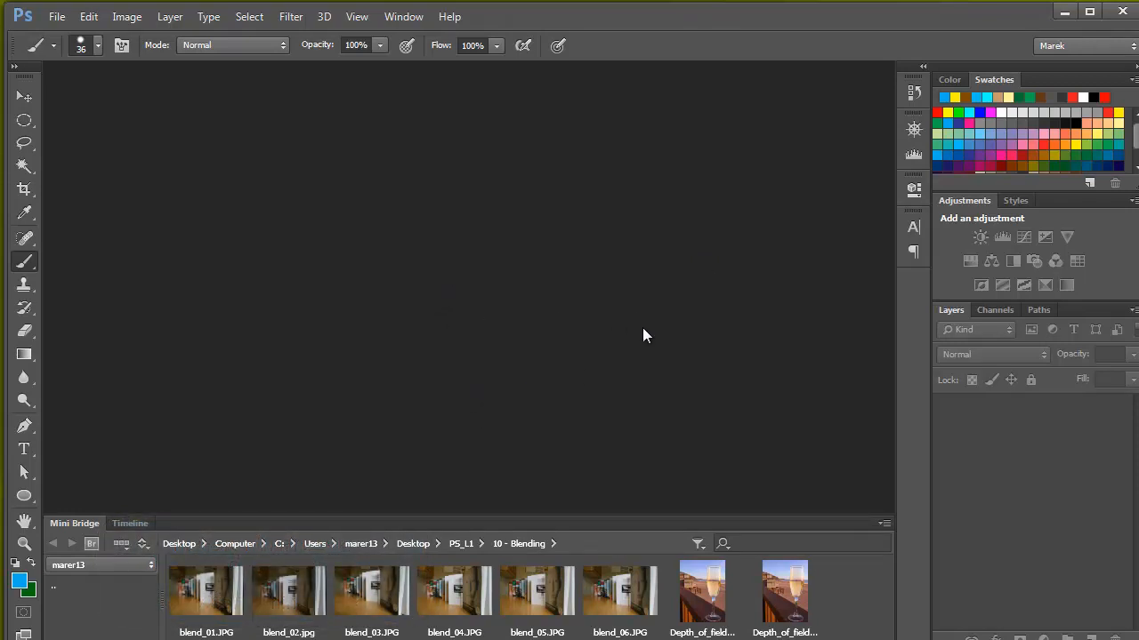
mouse_move(637, 328)
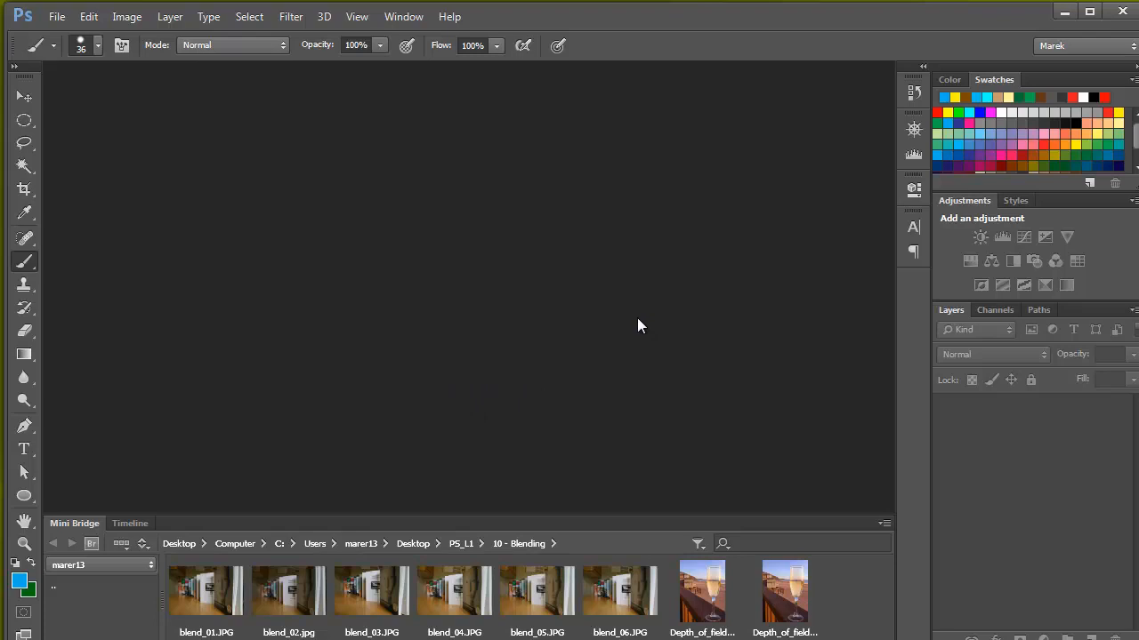
mouse_move(596, 418)
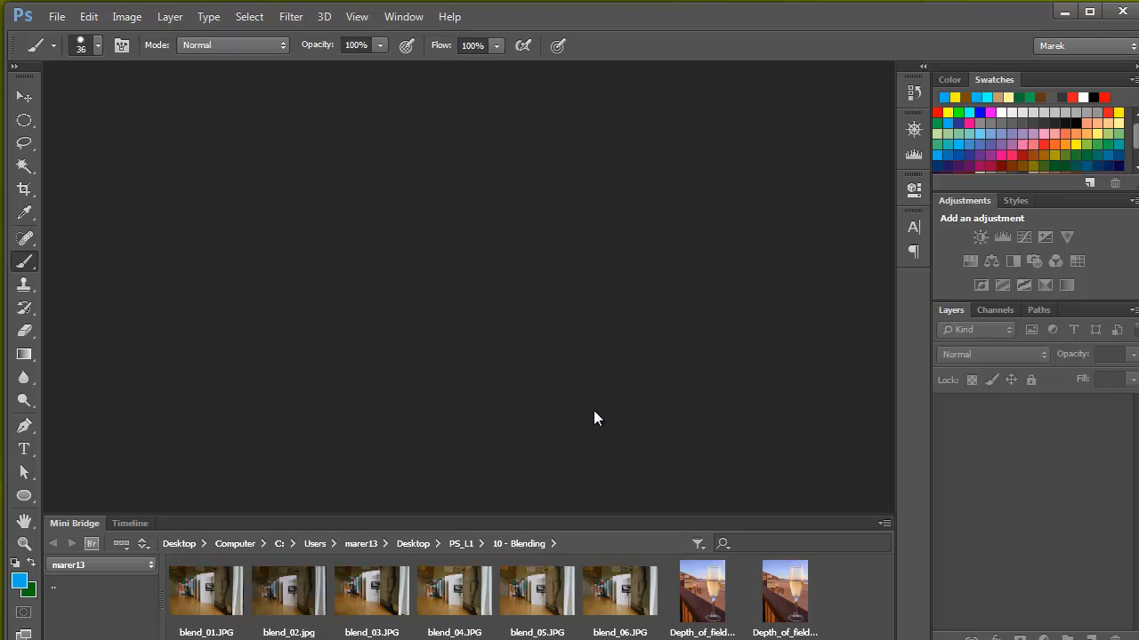
mouse_move(596, 391)
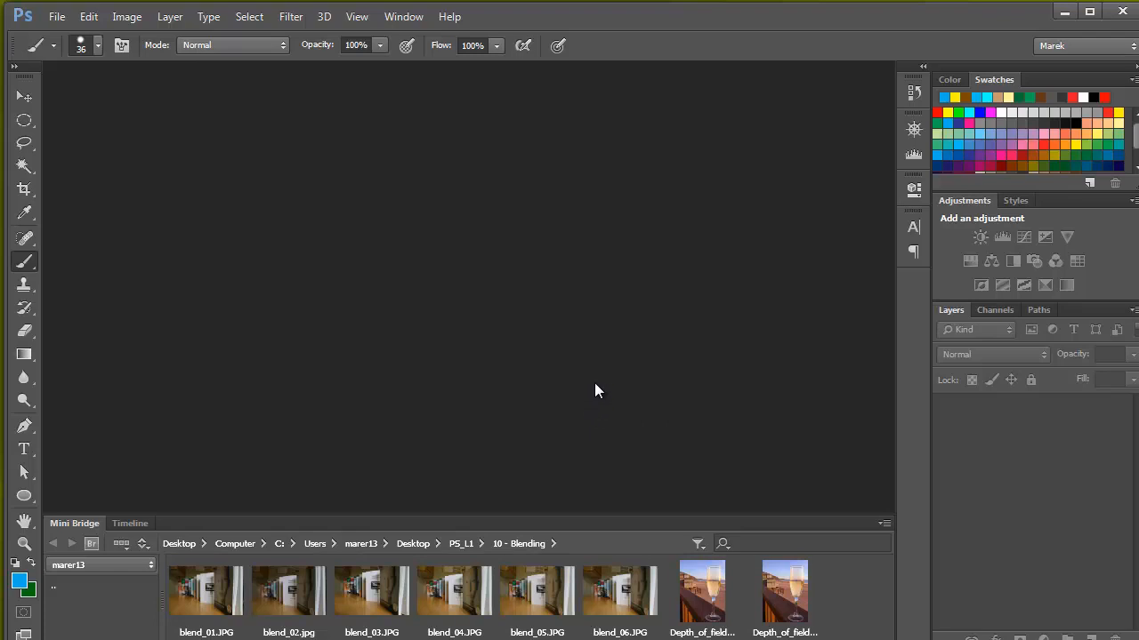
mouse_move(601, 351)
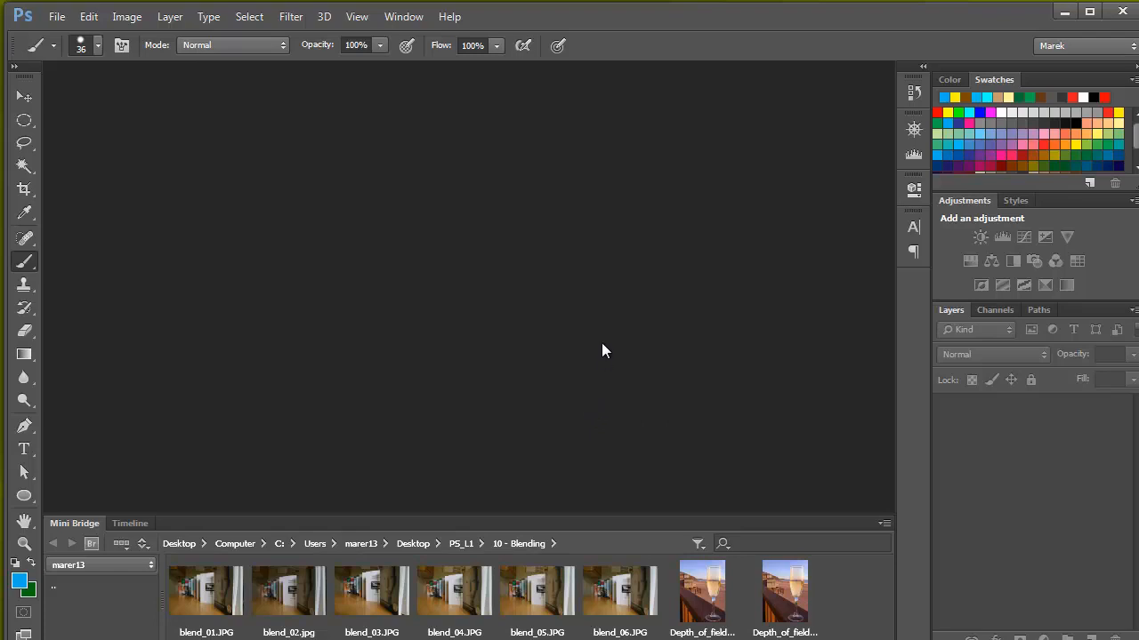
mouse_move(693, 356)
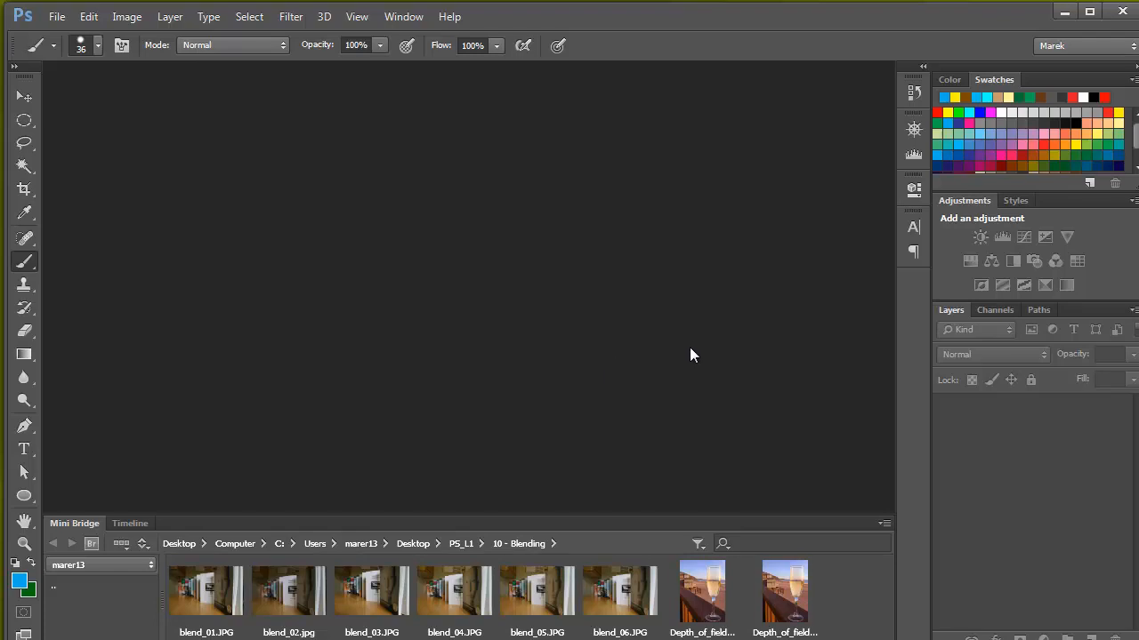
mouse_move(673, 429)
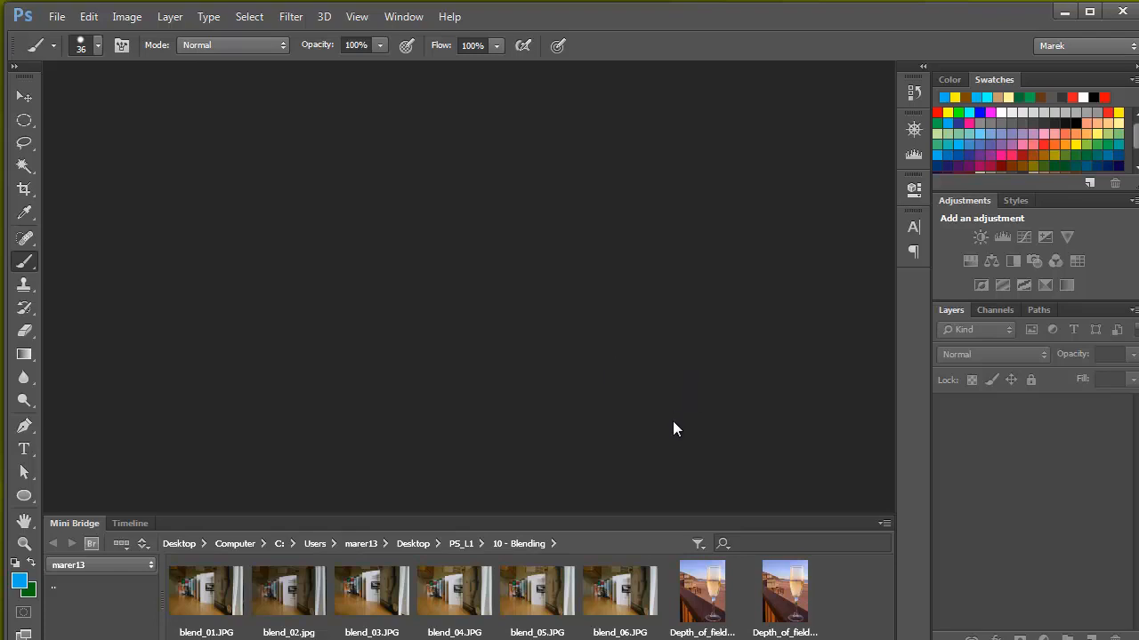
mouse_move(669, 463)
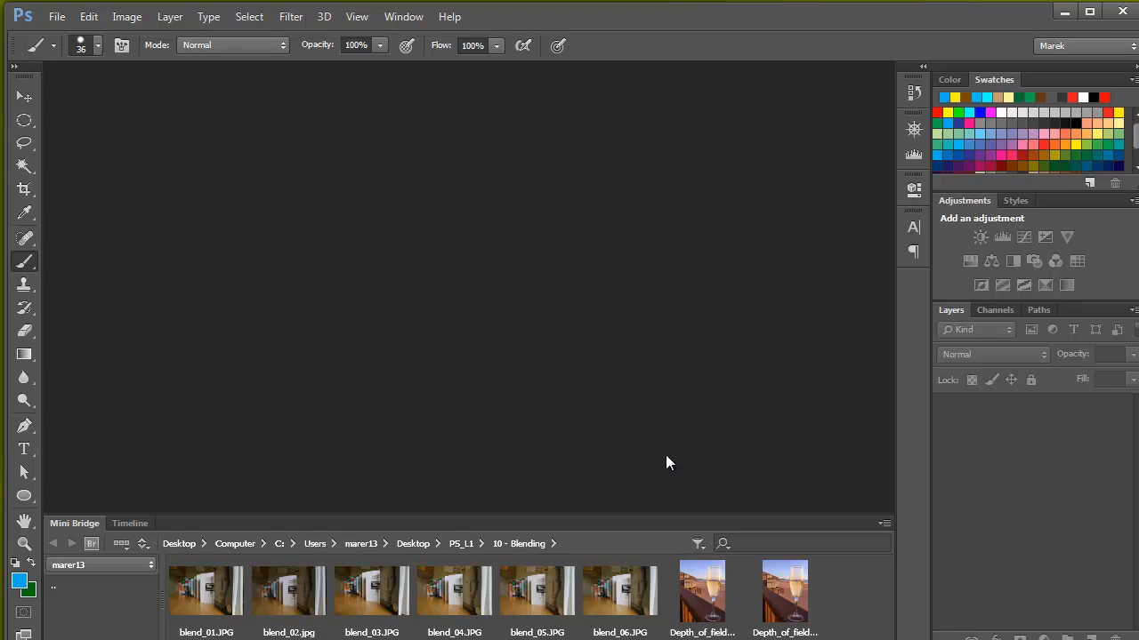
mouse_move(672, 402)
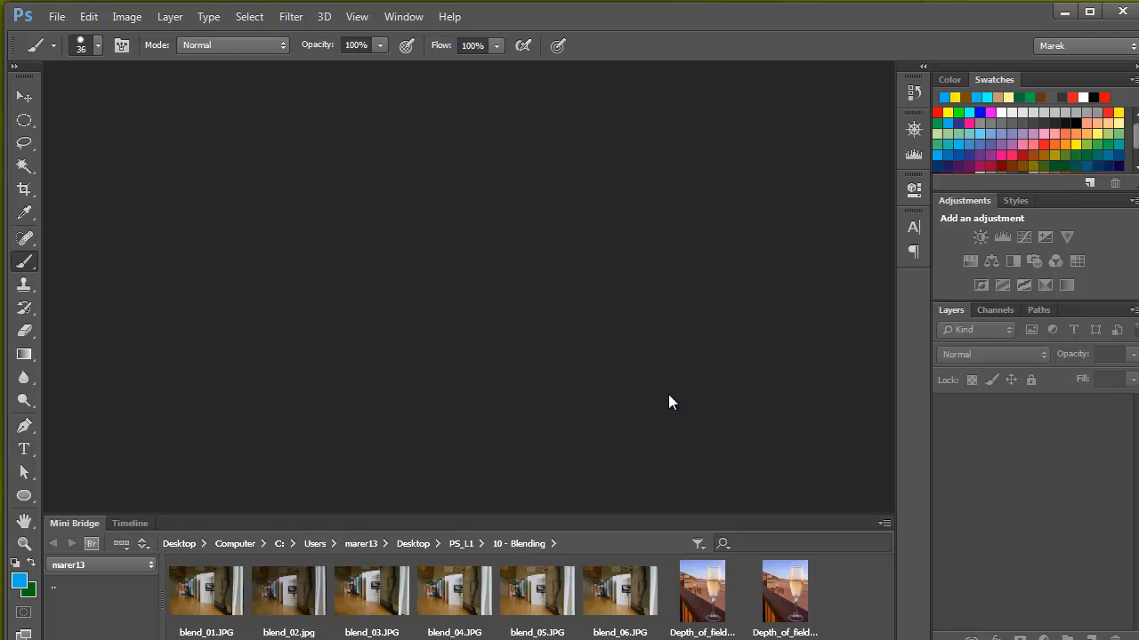
mouse_move(647, 394)
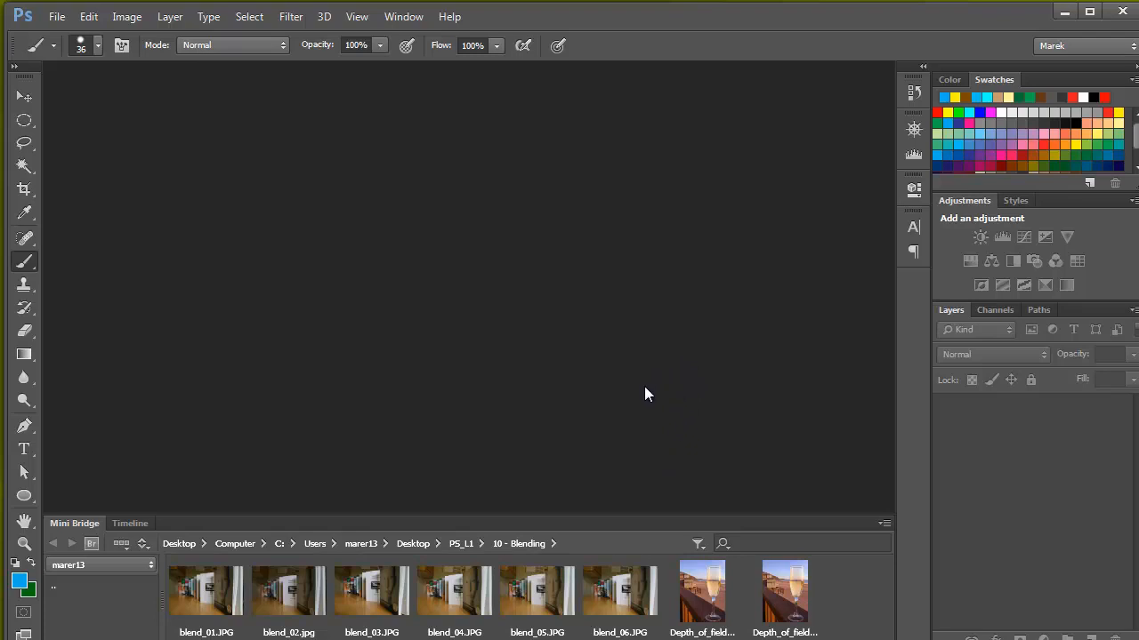
mouse_move(487, 551)
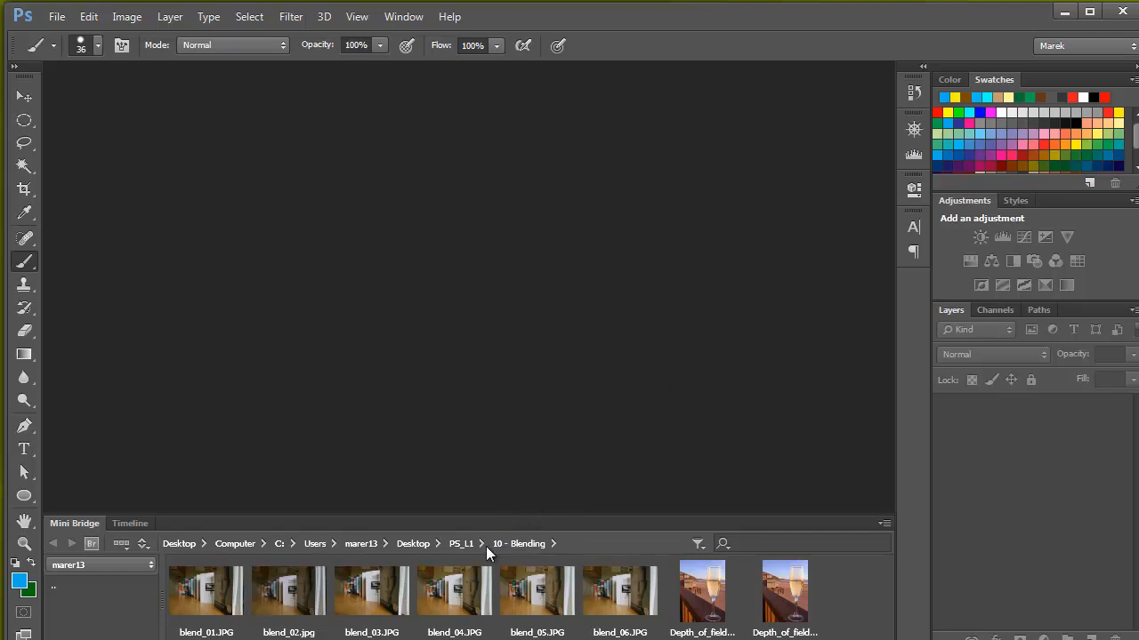
mouse_move(1107, 545)
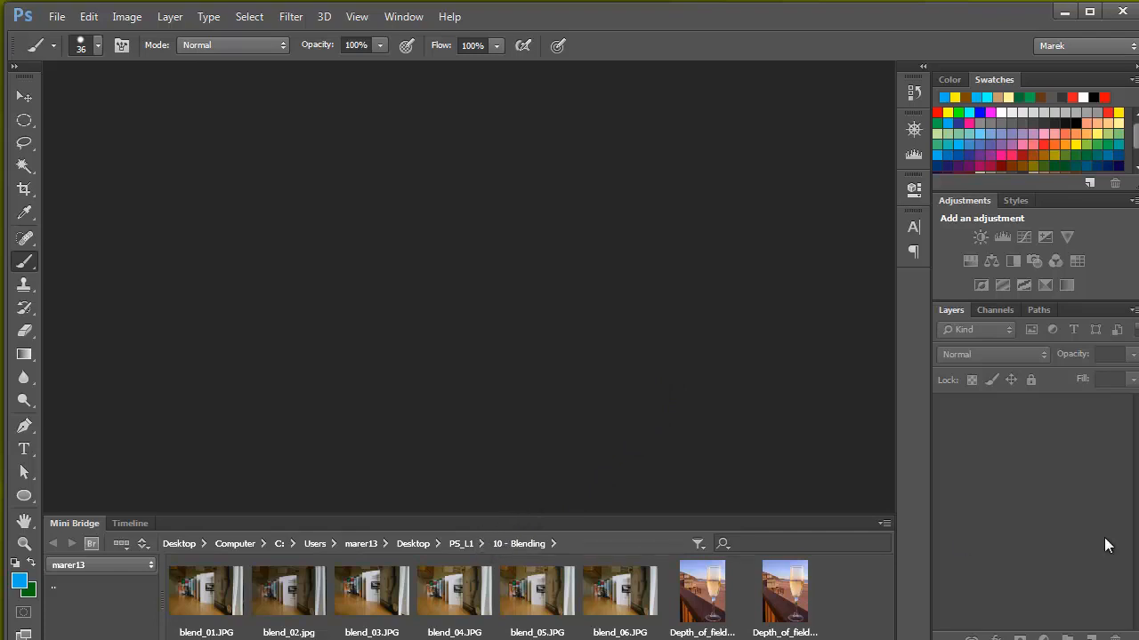
mouse_move(530, 377)
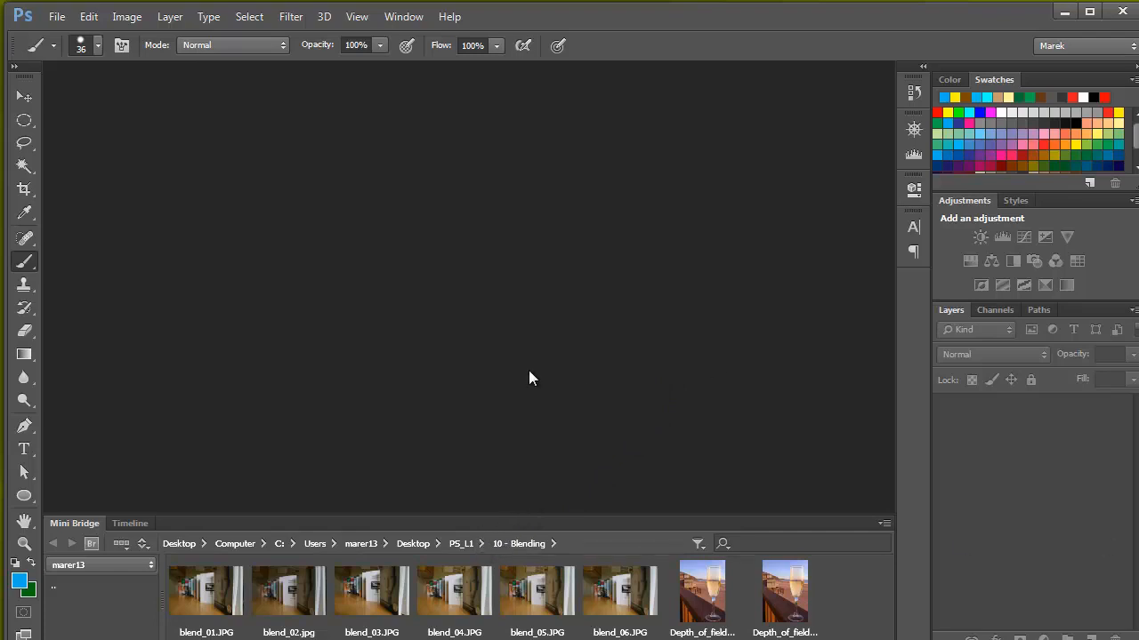
mouse_move(537, 372)
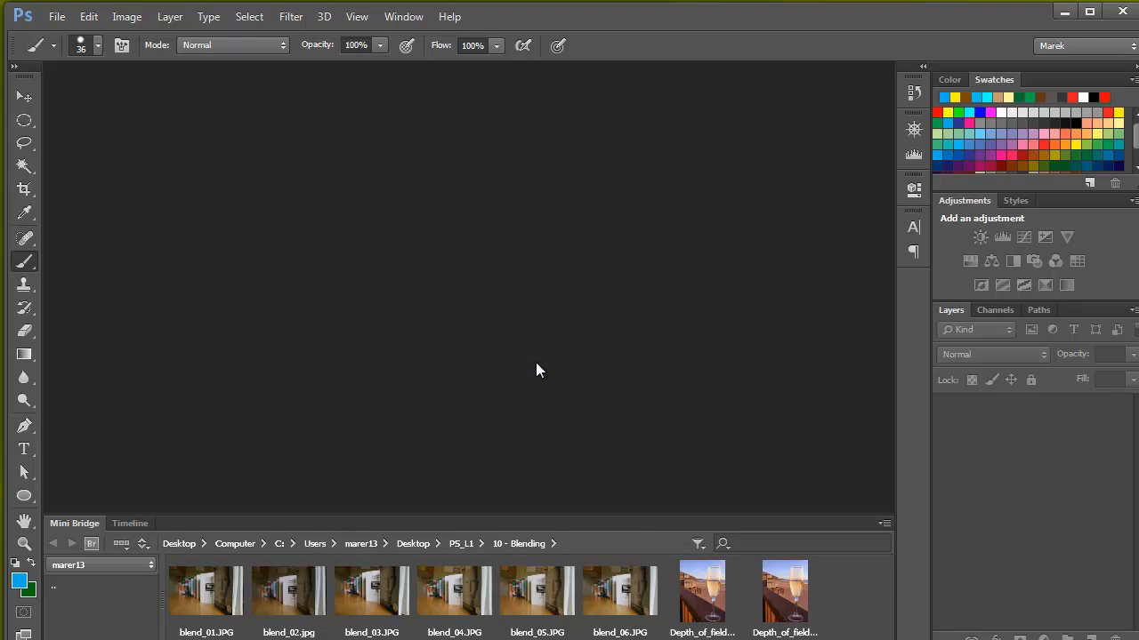
mouse_move(616, 395)
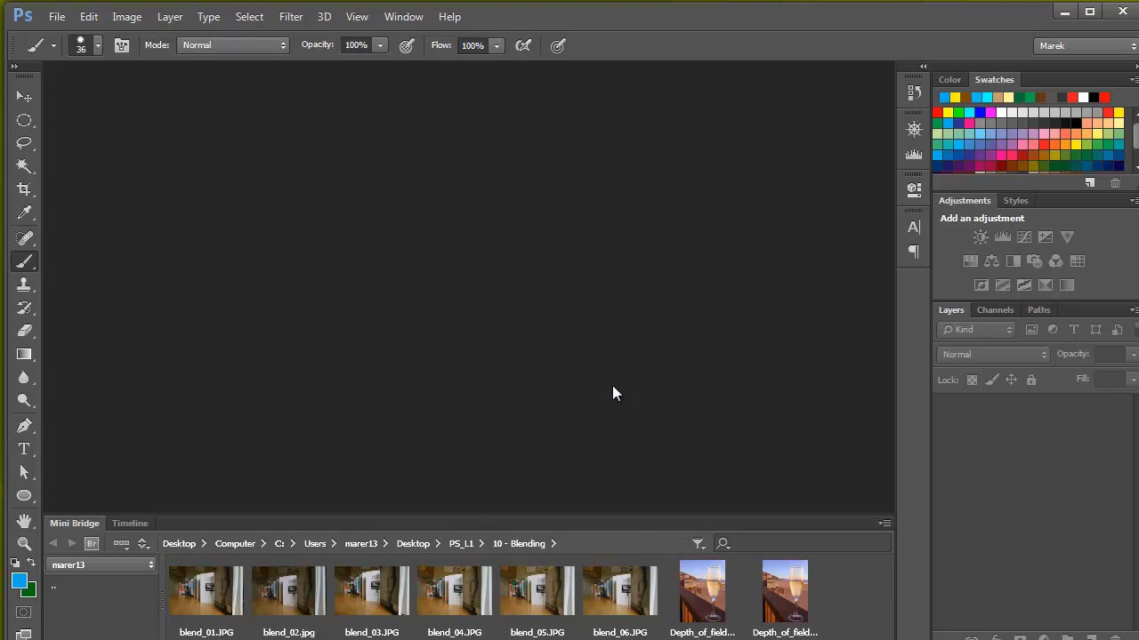
mouse_move(598, 425)
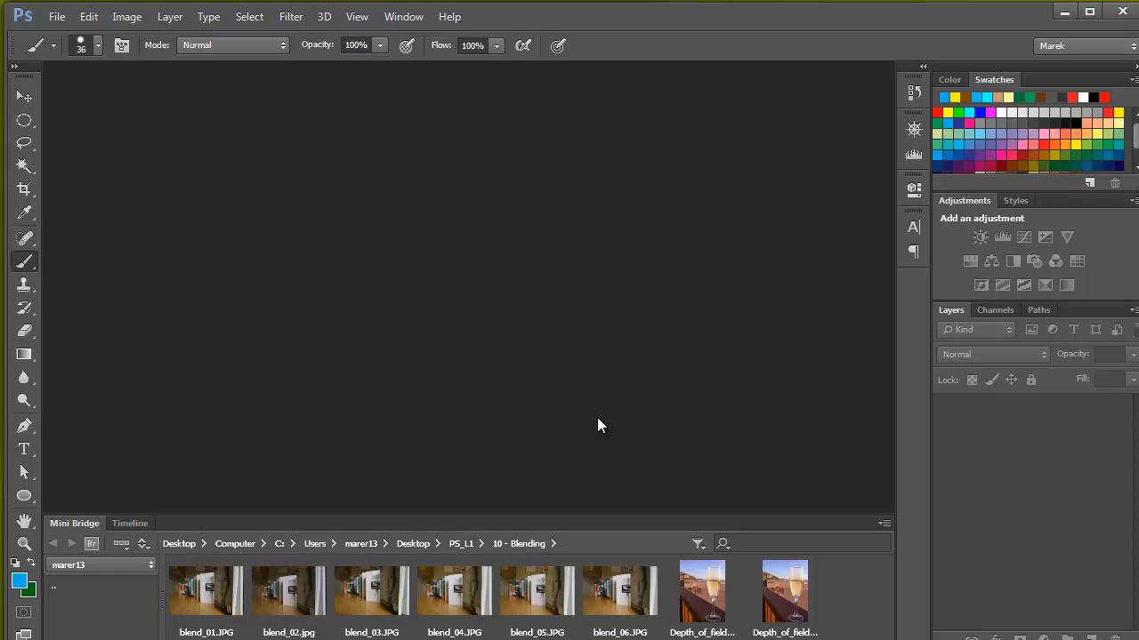
mouse_move(570, 449)
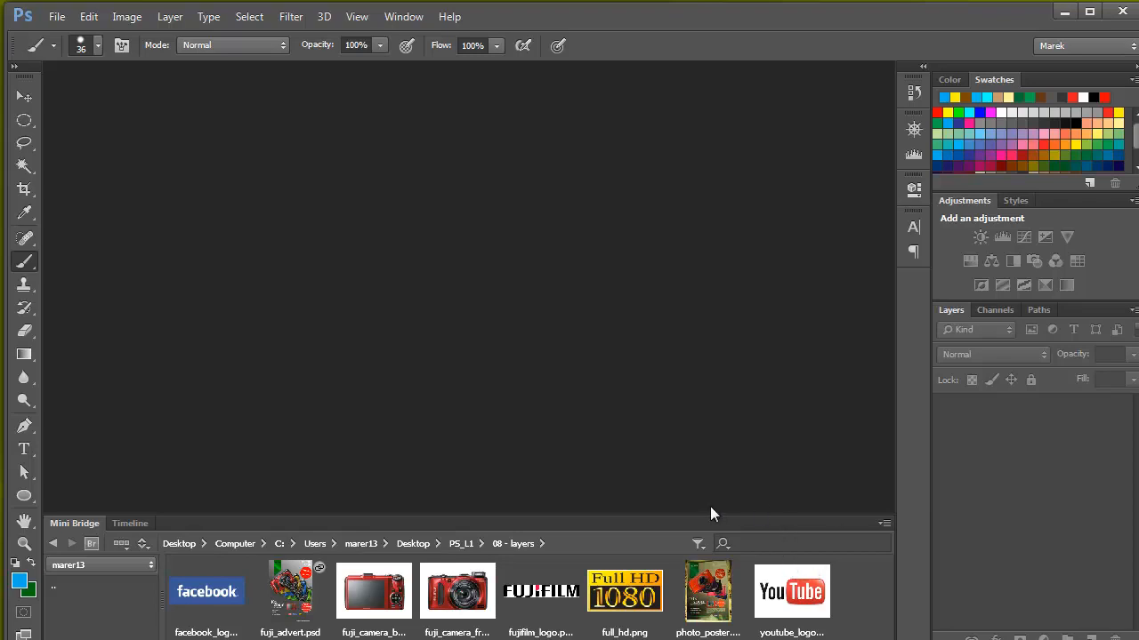
mouse_move(547, 478)
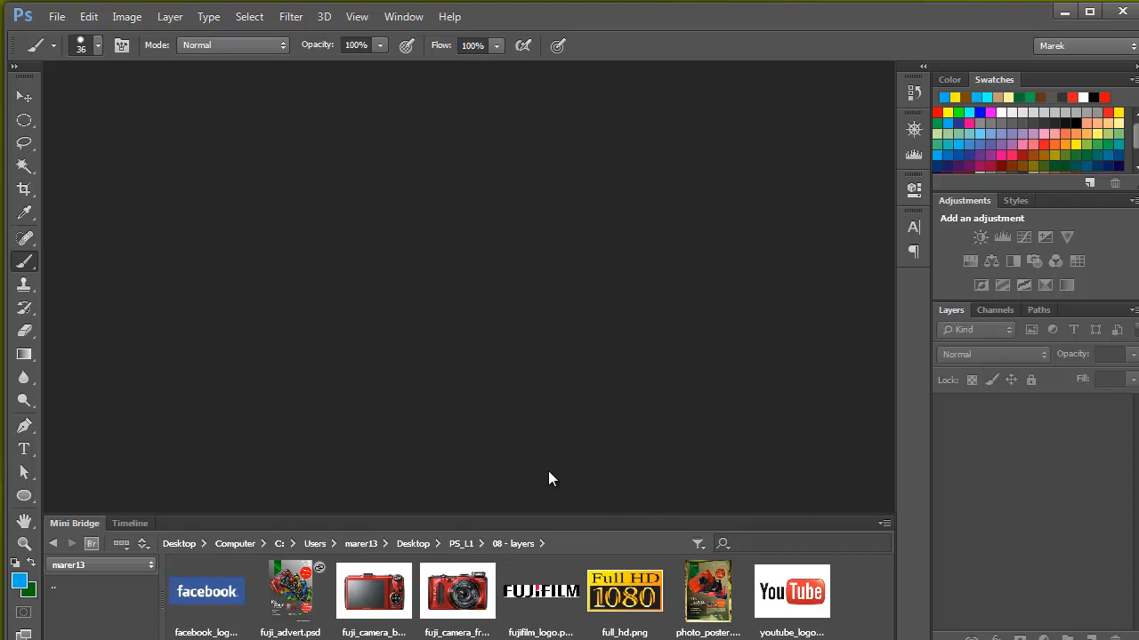
mouse_move(292, 601)
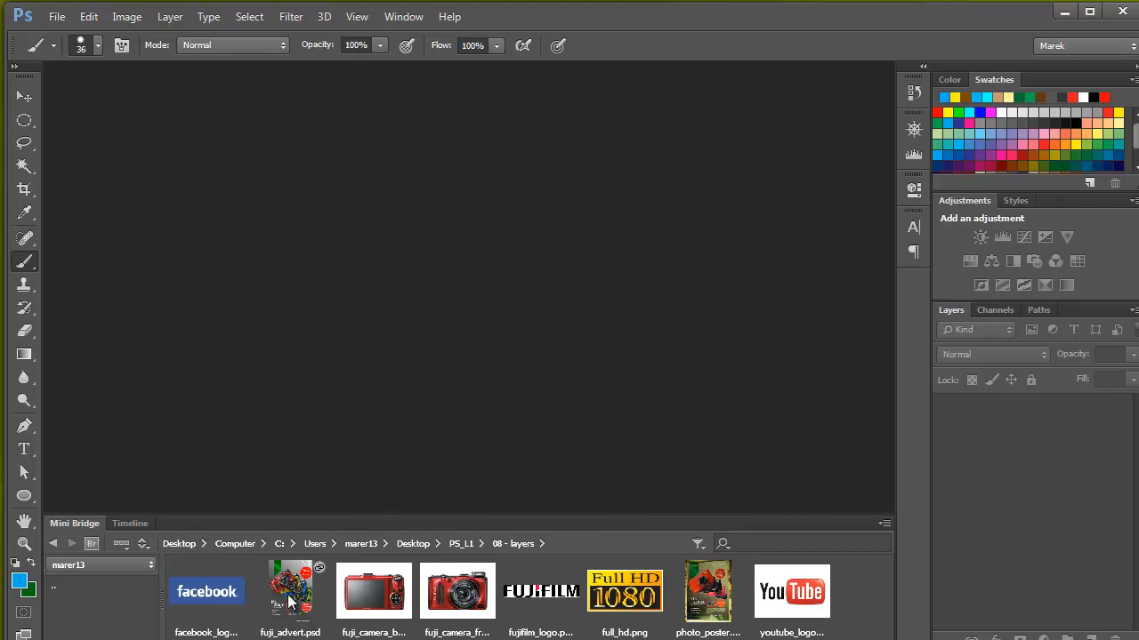
Step: Open the fuji_advert.psd poster from Mini Bridge and inspect its layers
double_click(290, 591)
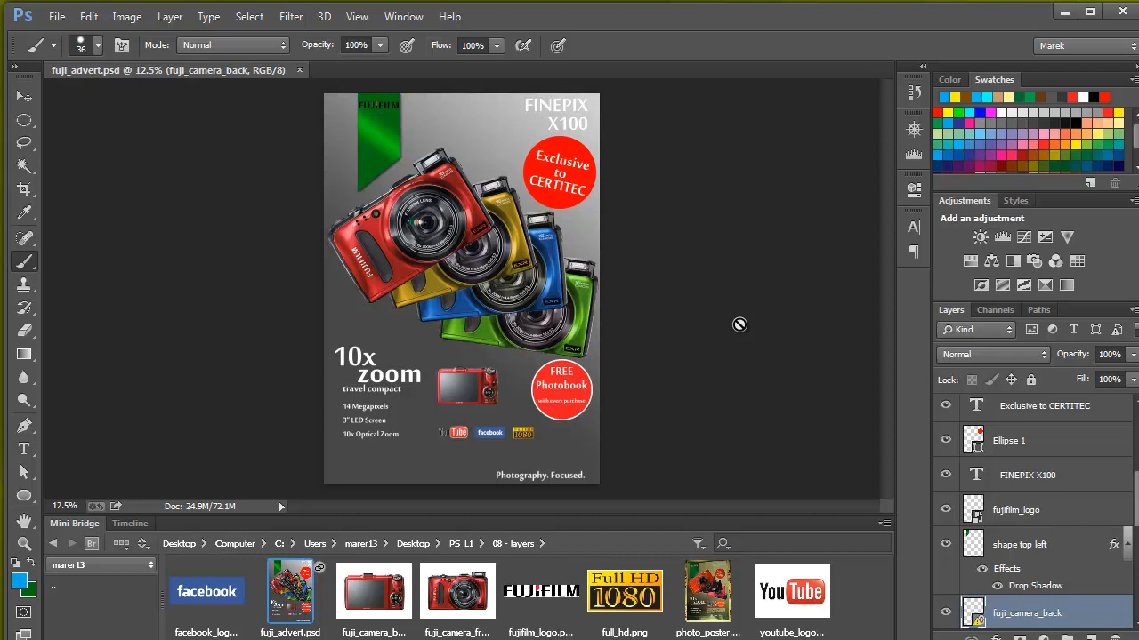
mouse_move(1078, 434)
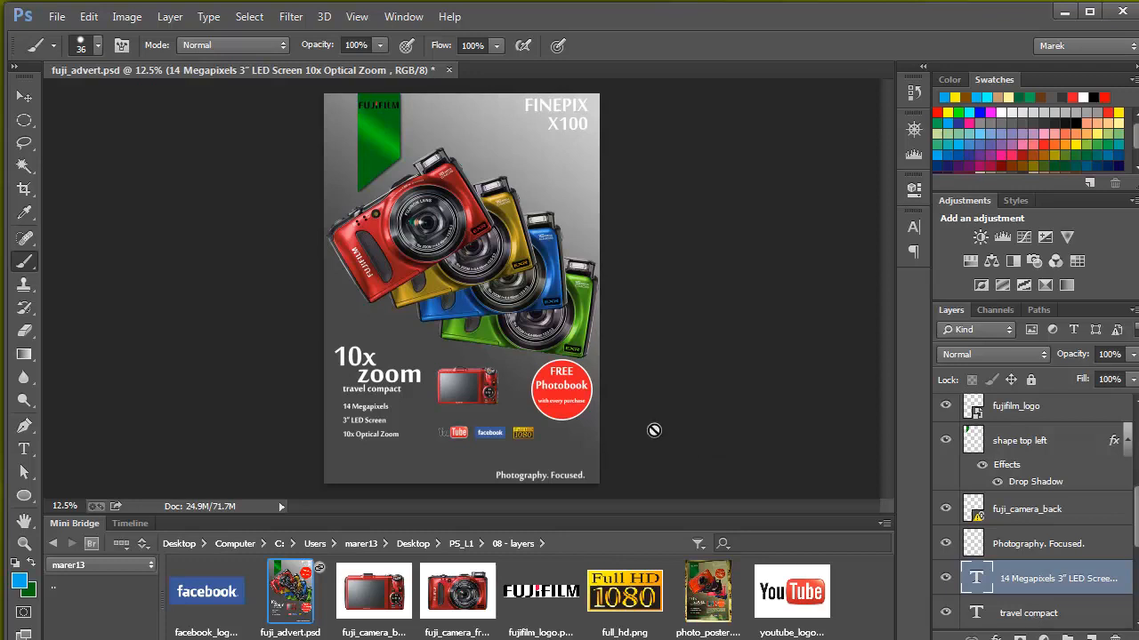
mouse_move(498, 406)
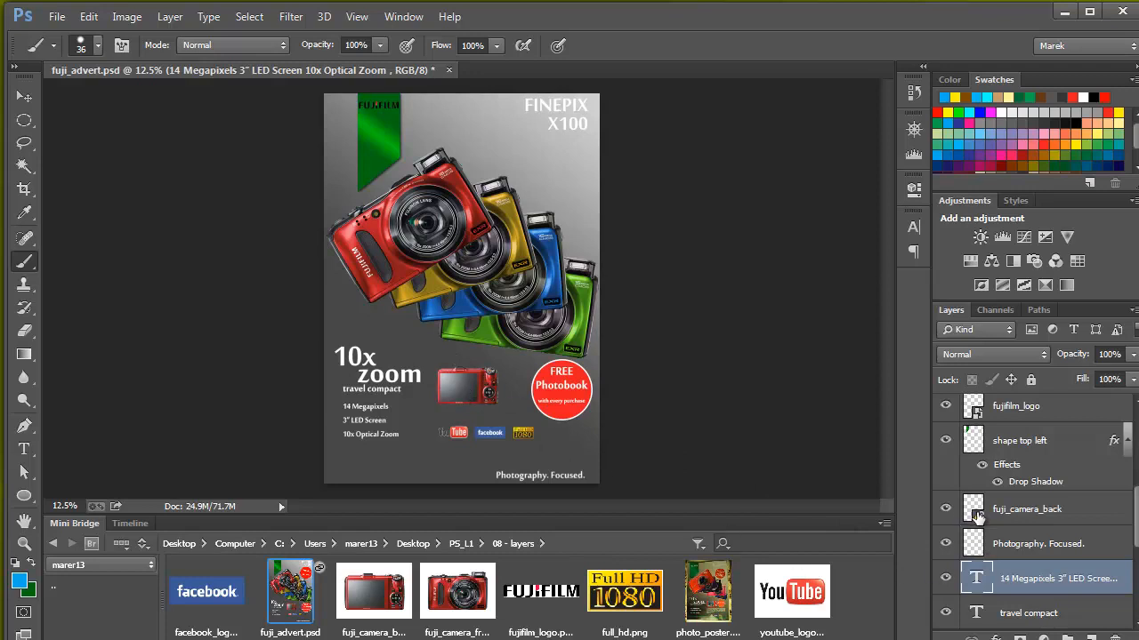
click(1027, 509)
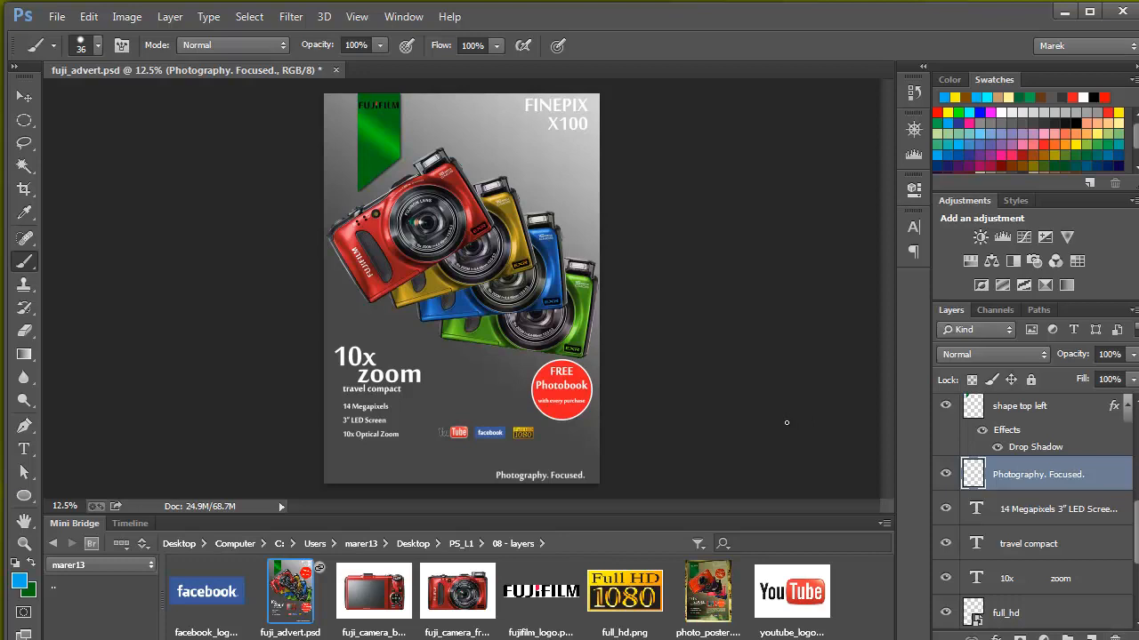
mouse_move(658, 395)
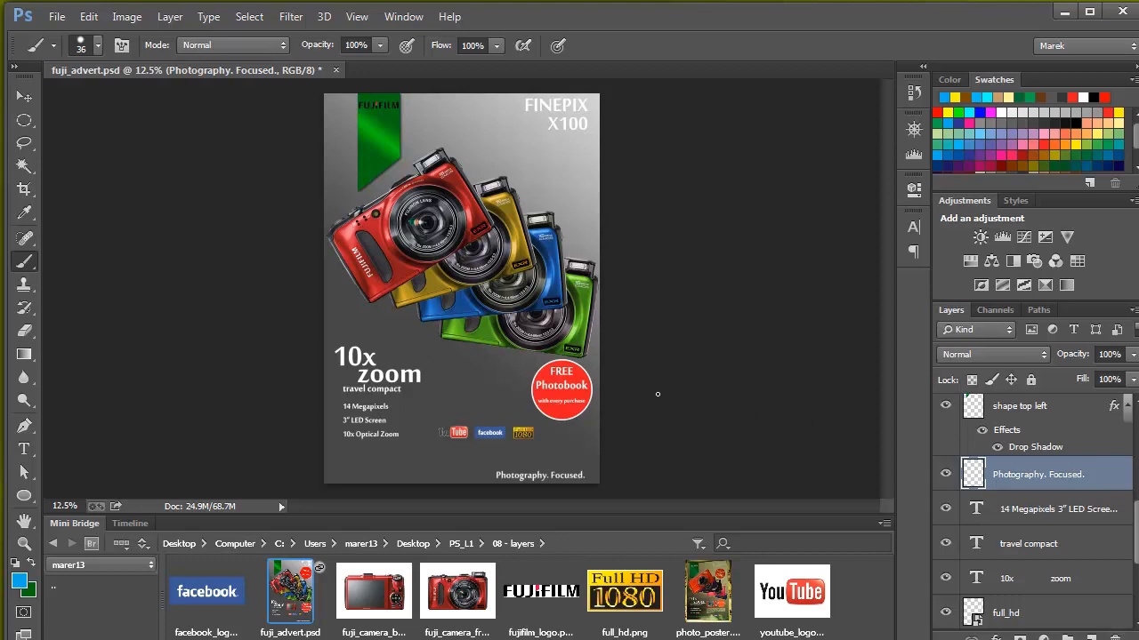
mouse_move(704, 374)
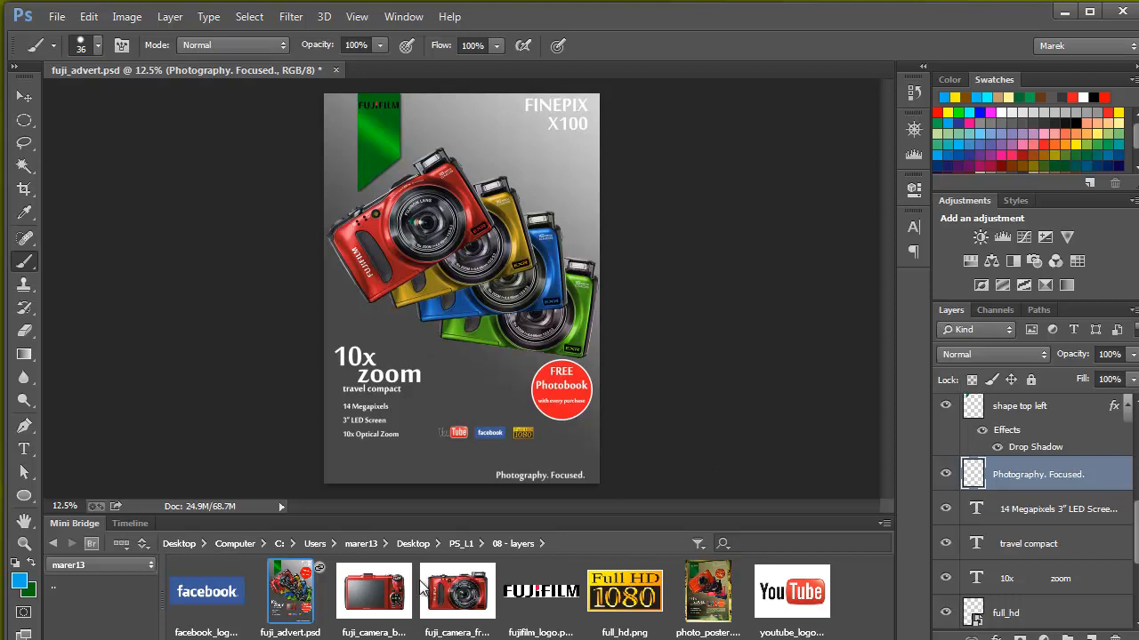
mouse_move(484, 589)
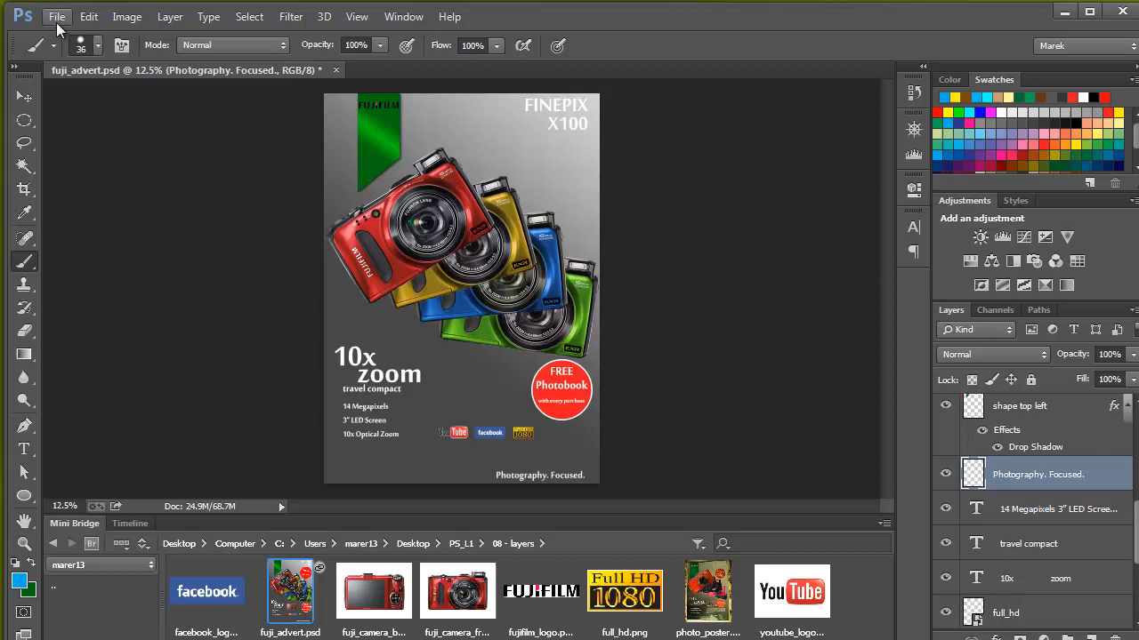
click(57, 16)
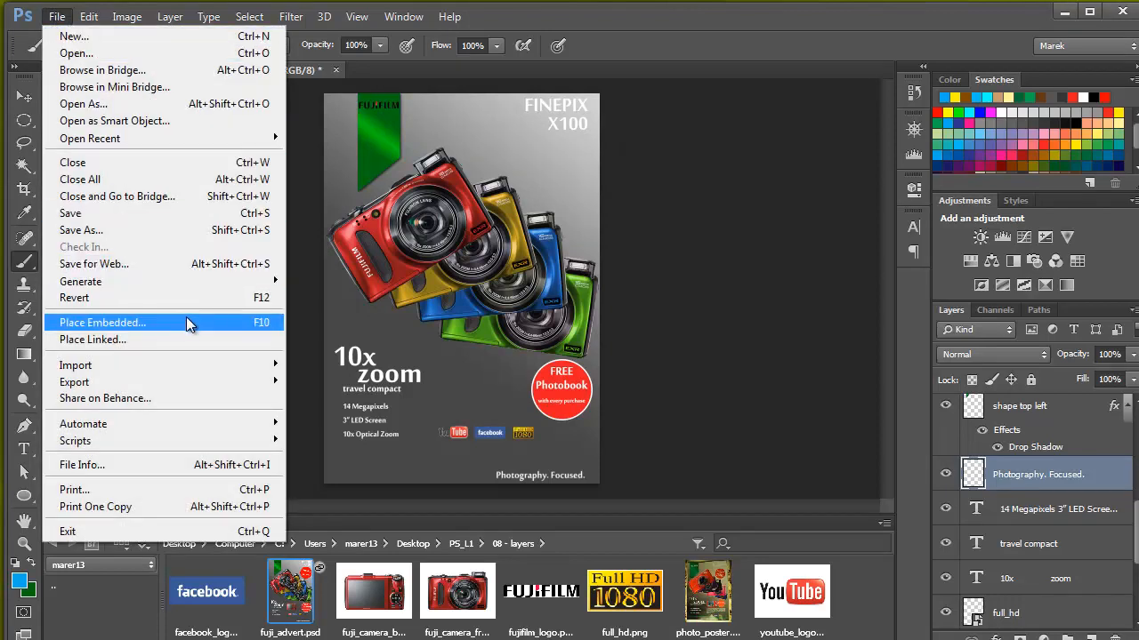
mouse_move(224, 333)
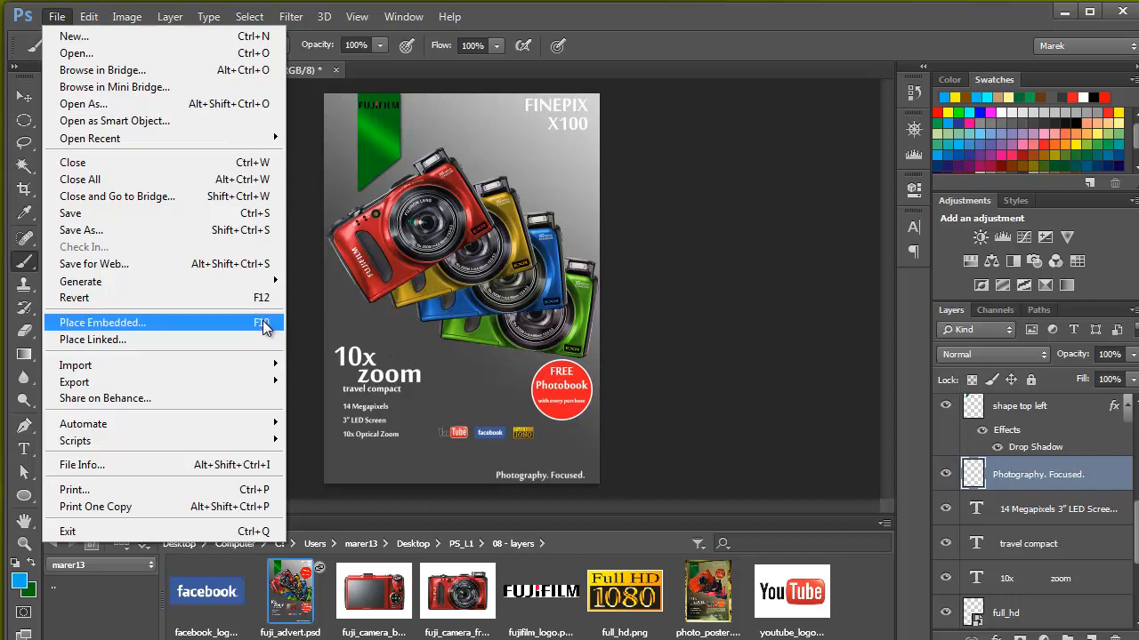
mouse_move(245, 324)
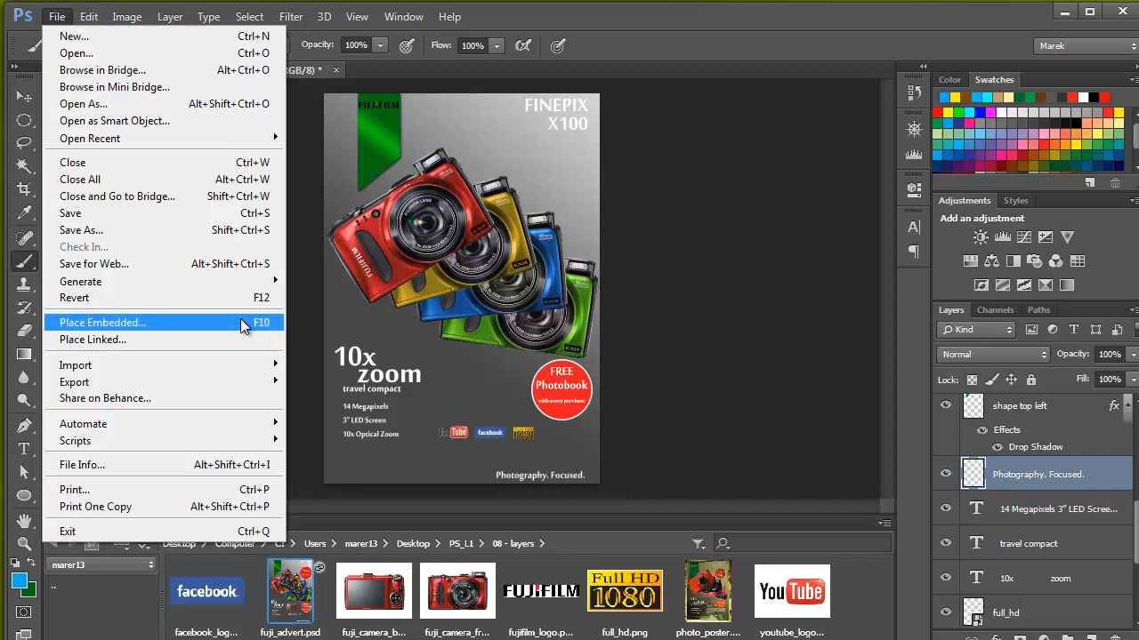
mouse_move(100, 329)
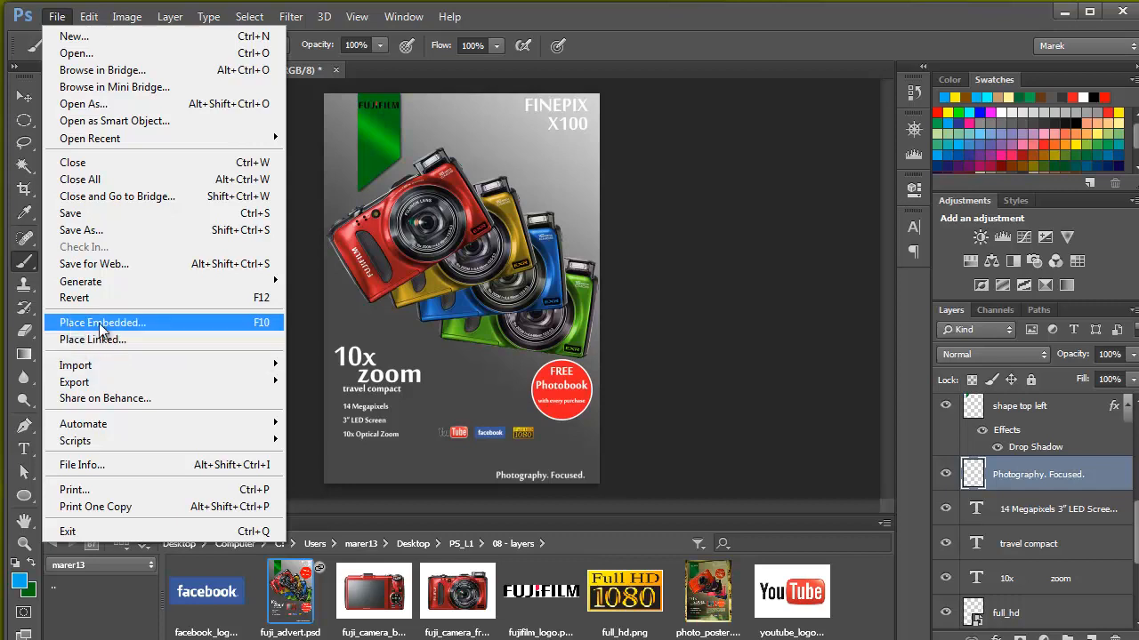
mouse_move(93, 340)
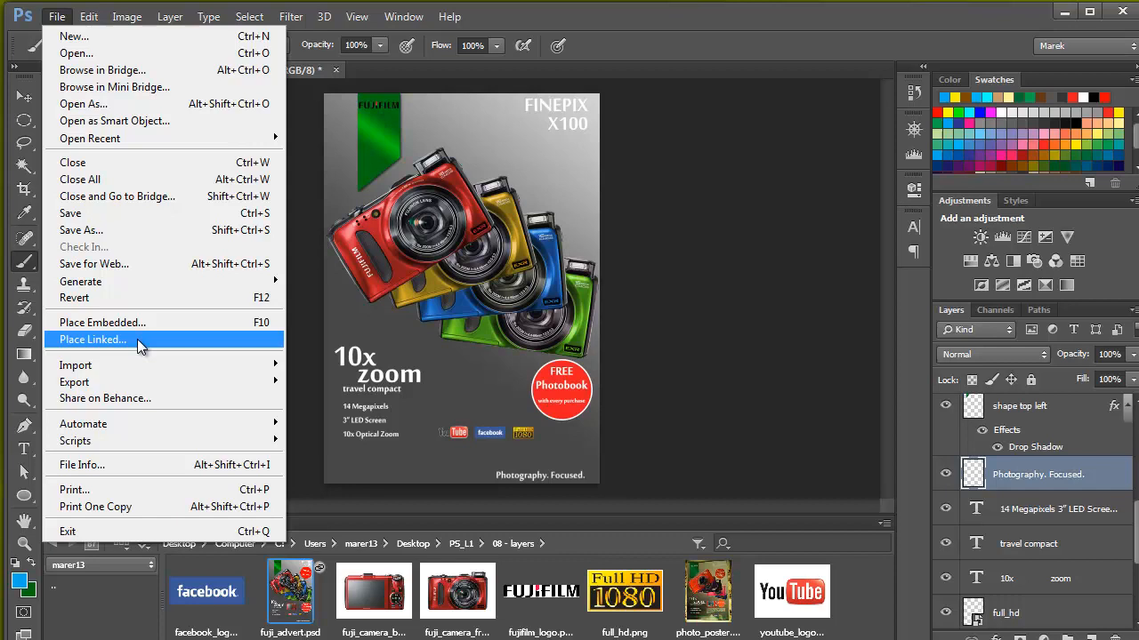
mouse_move(115, 322)
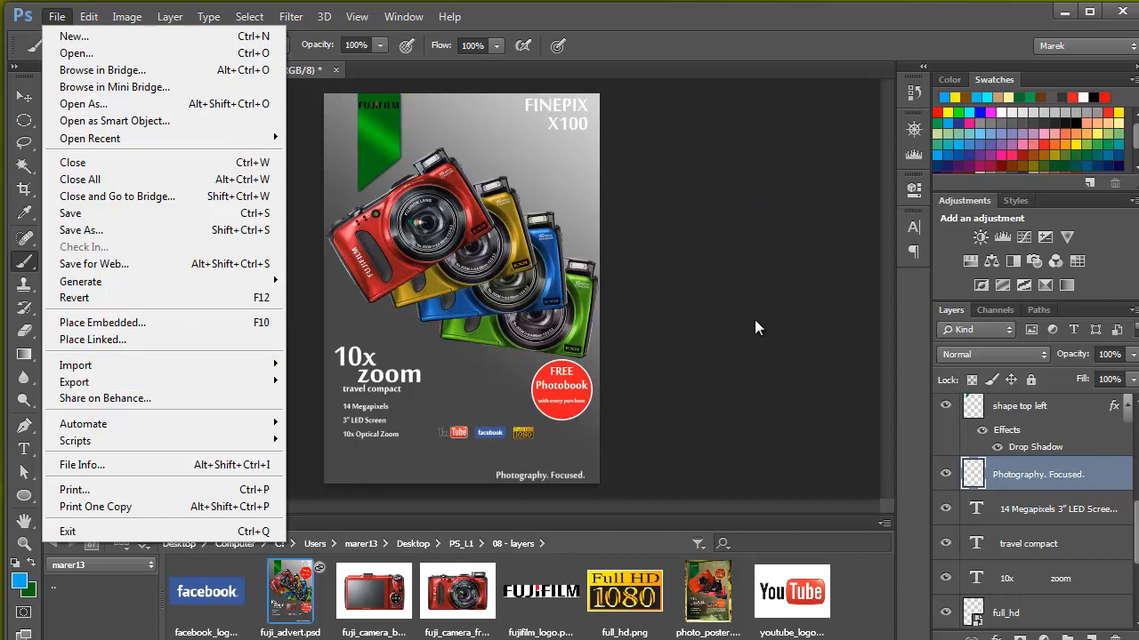
mouse_move(751, 352)
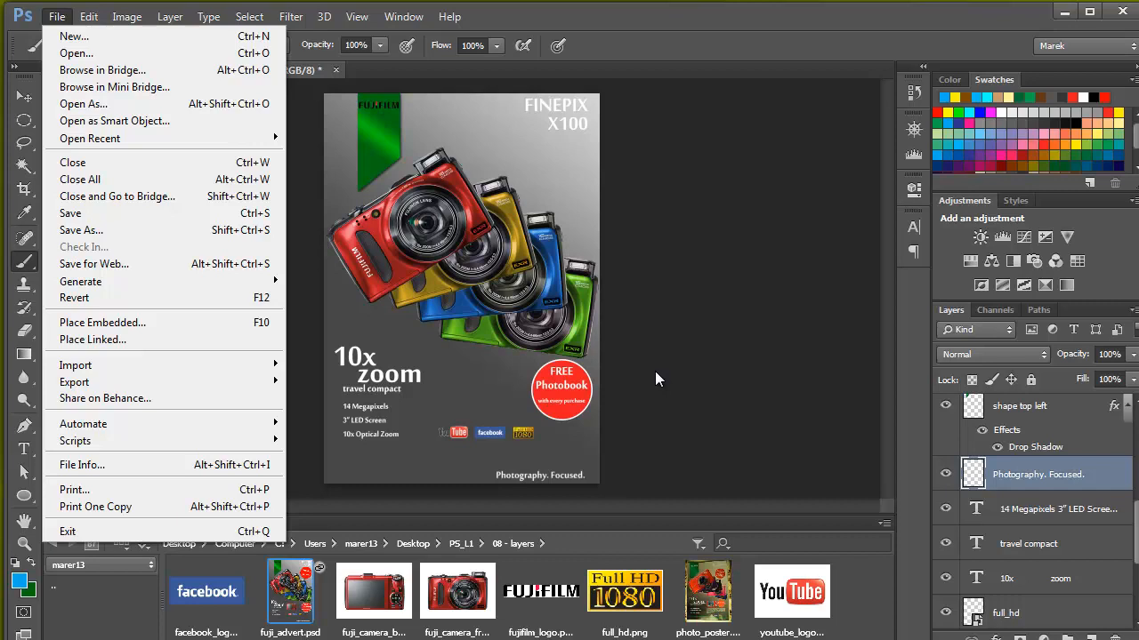
mouse_move(103, 69)
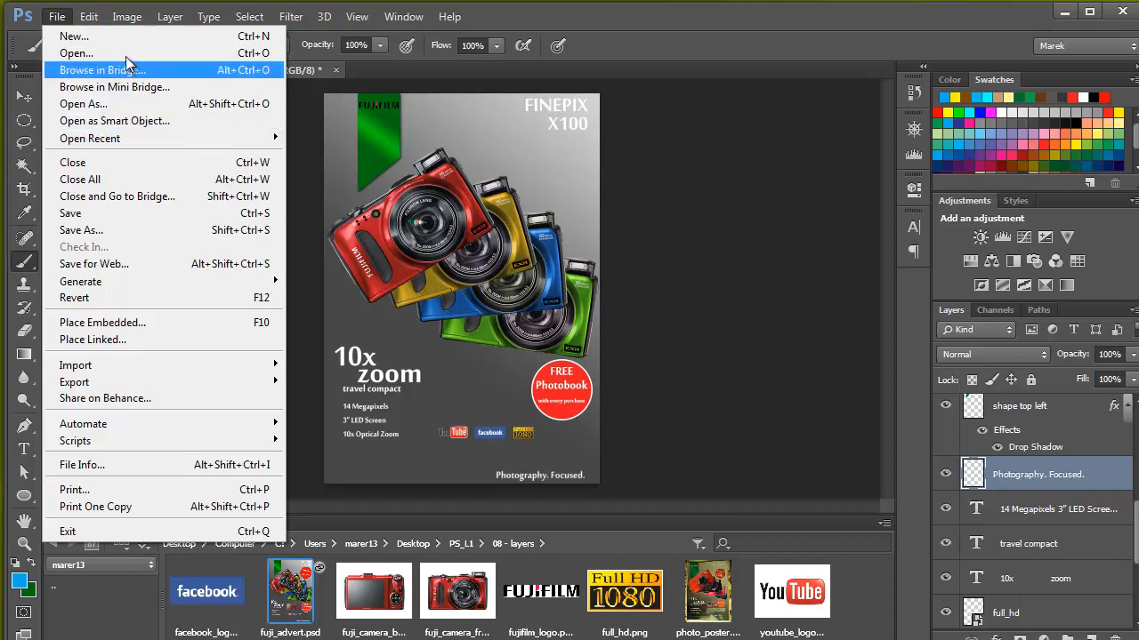
mouse_move(131, 346)
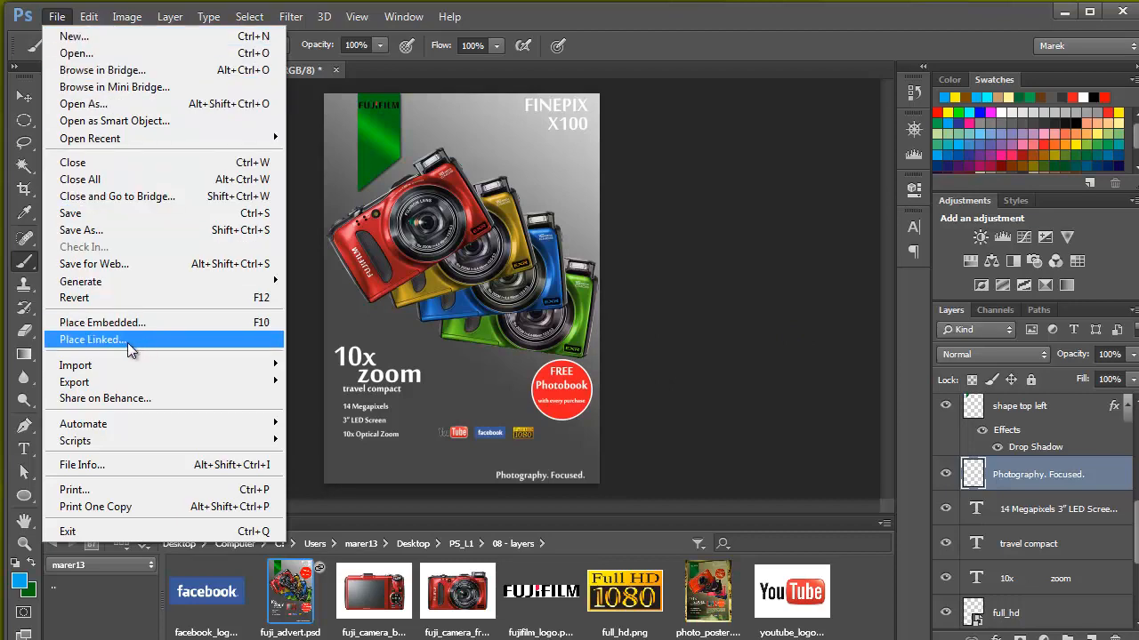
Step: Place fuji_camera_back as a linked image on the poster via Place Linked
click(93, 340)
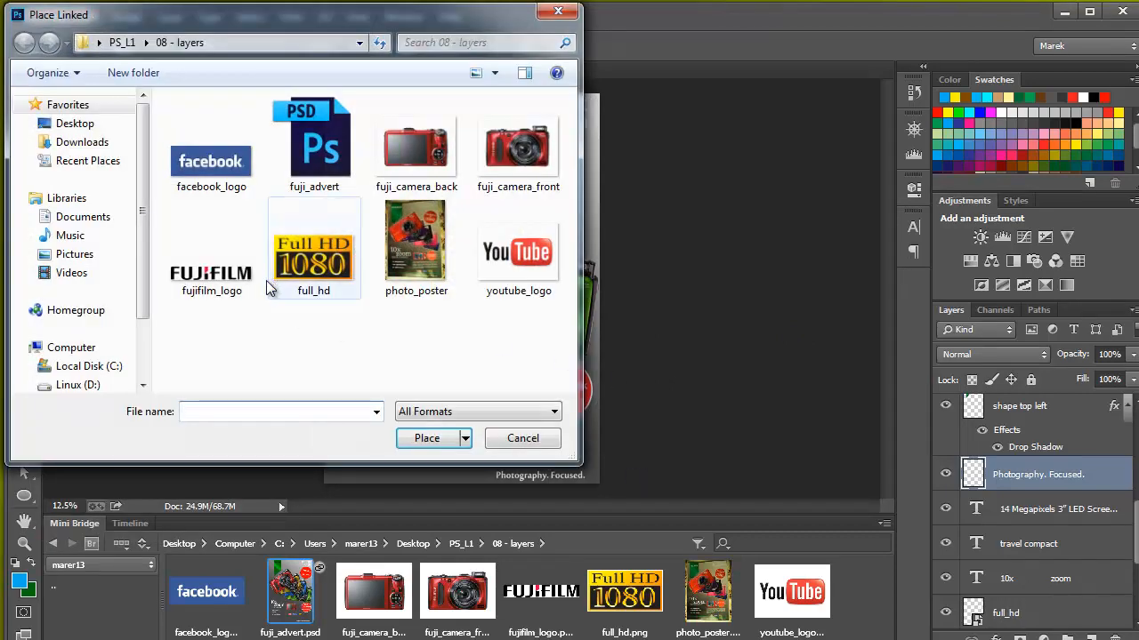
click(416, 142)
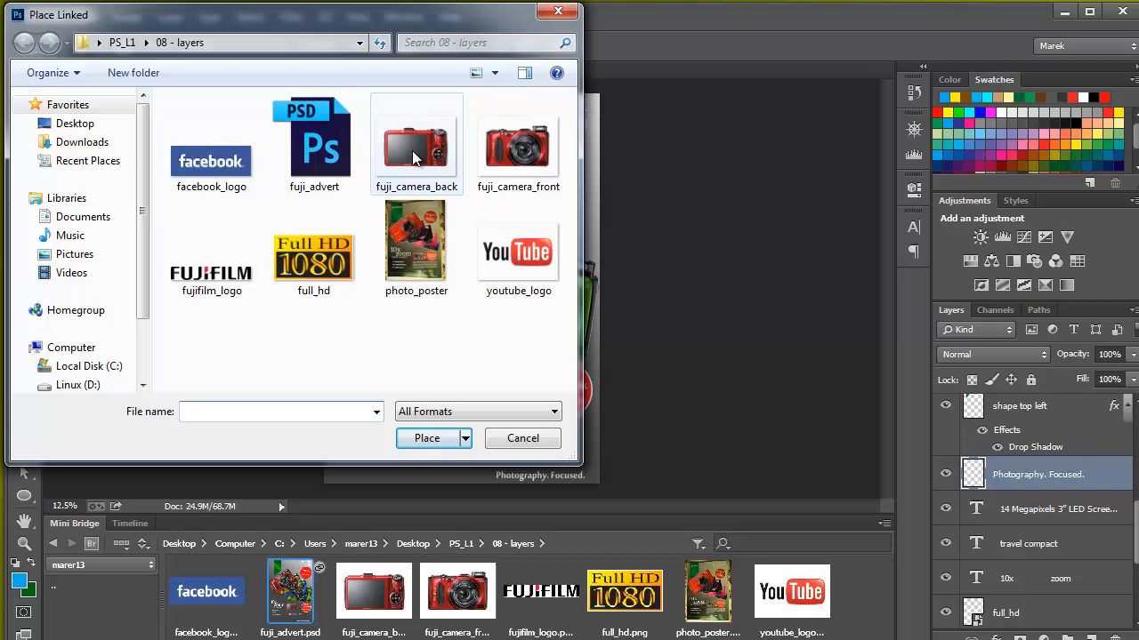
click(416, 144)
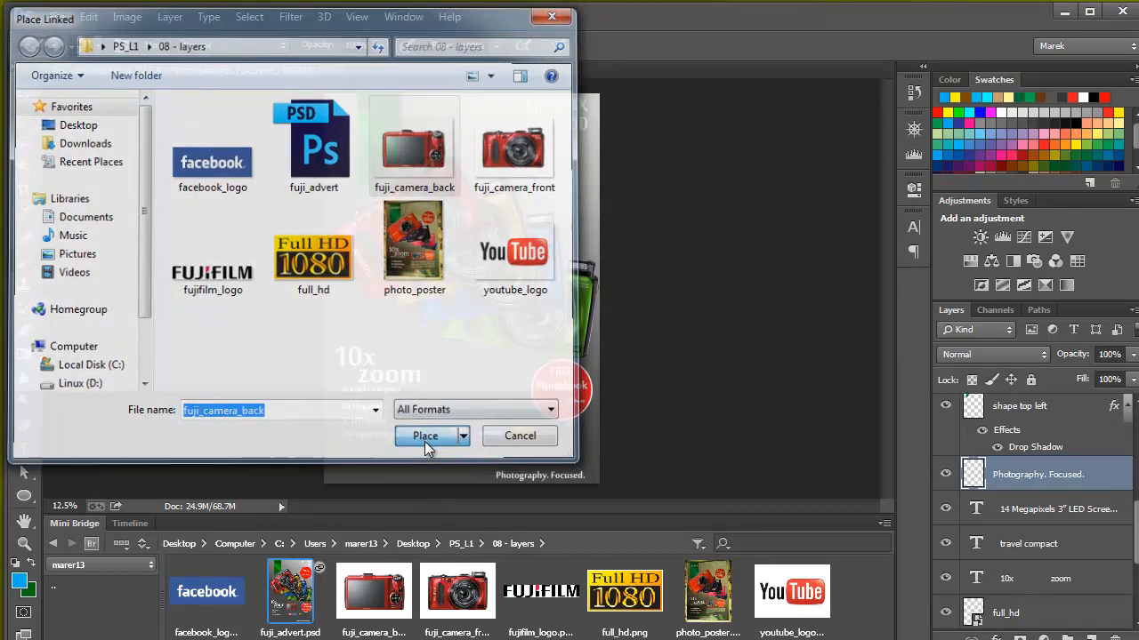
click(426, 436)
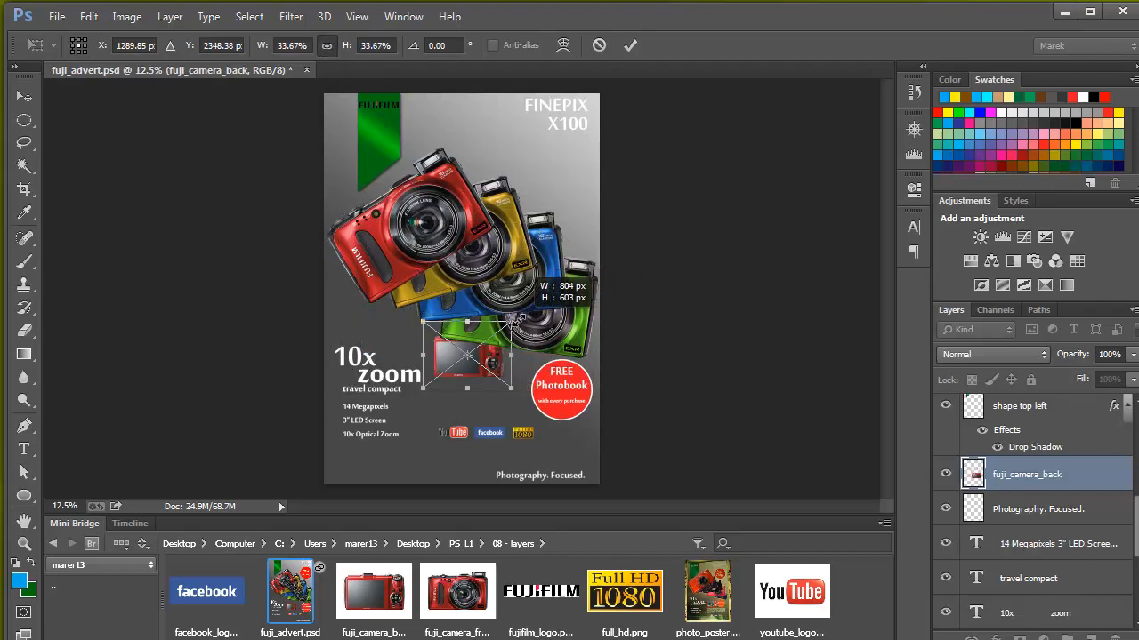
Step: Zoom in twice on the poster and commit the placed camera image beside the 10x zoom text
click(356, 16)
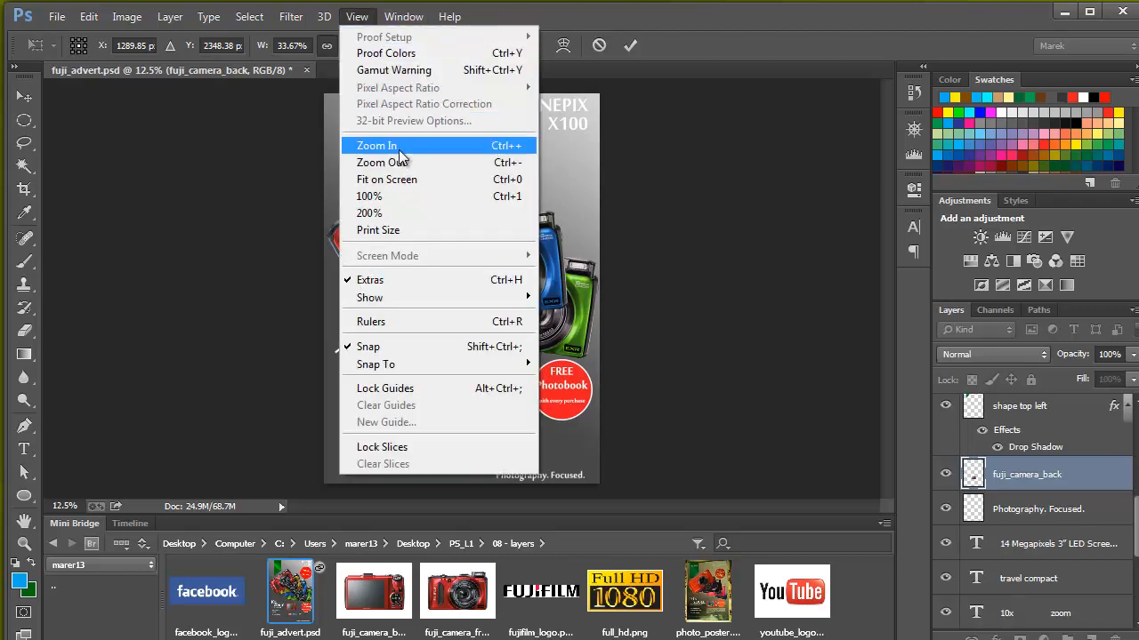
click(376, 146)
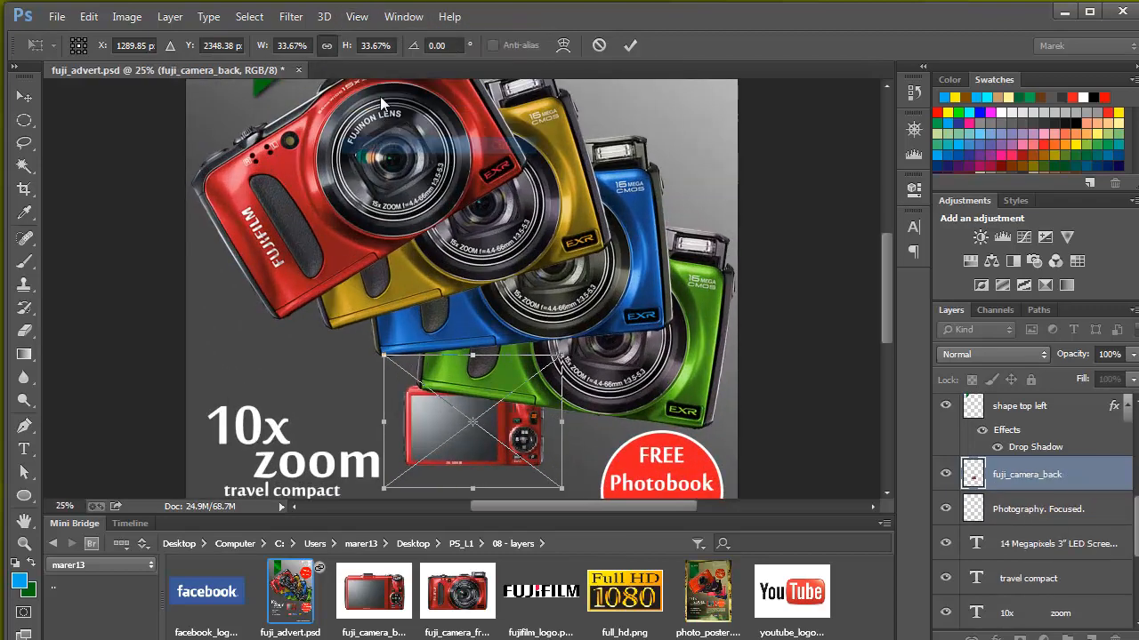
click(356, 16)
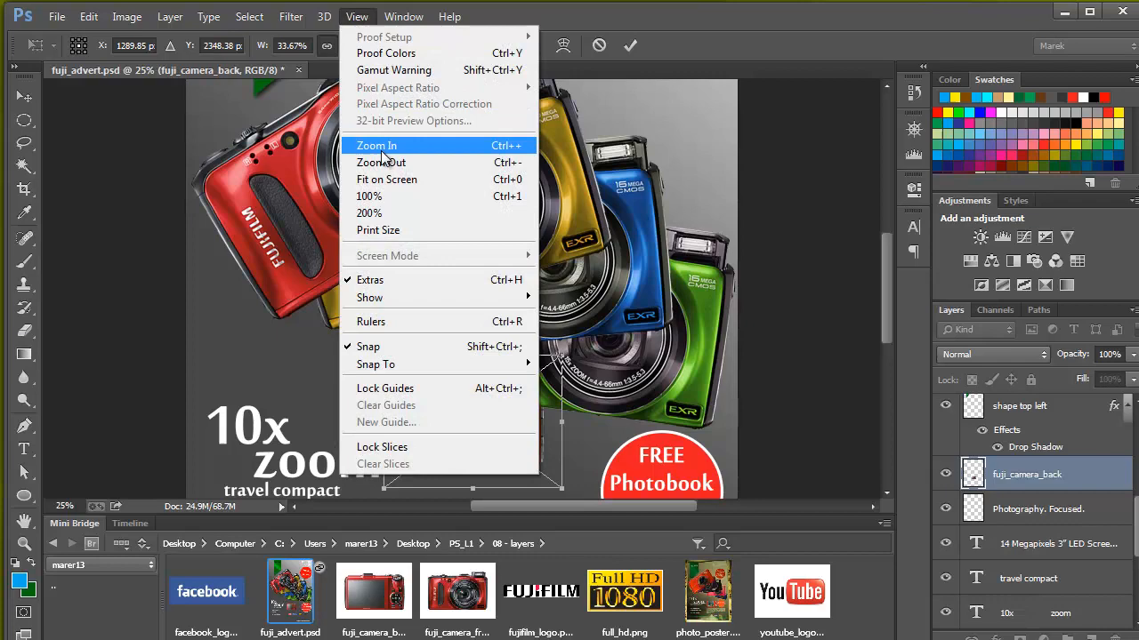
click(377, 146)
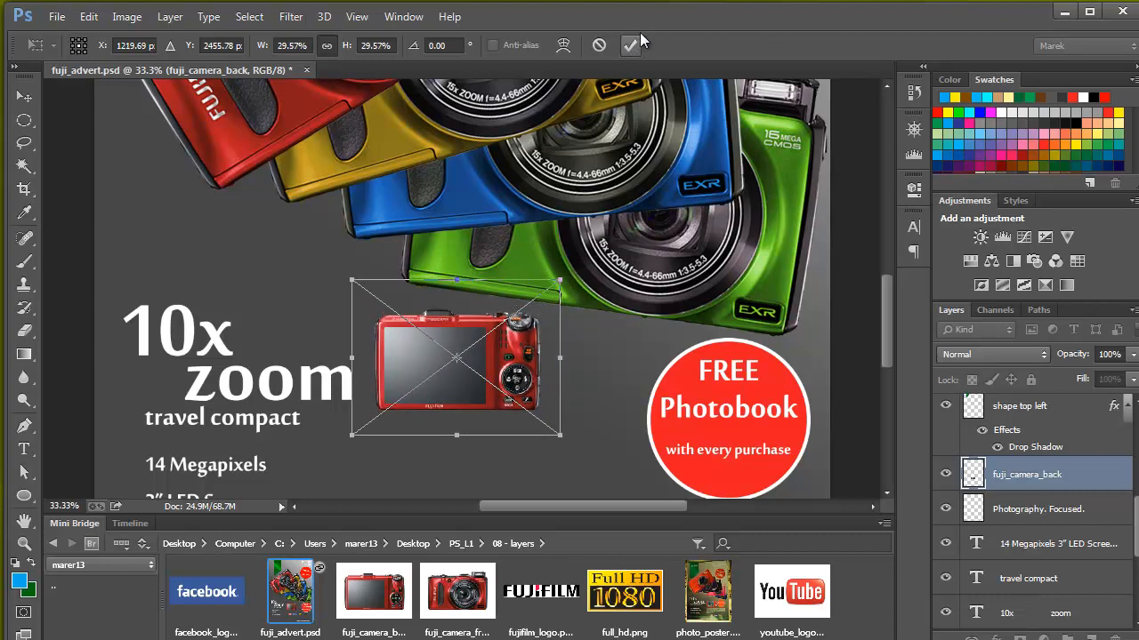
click(630, 47)
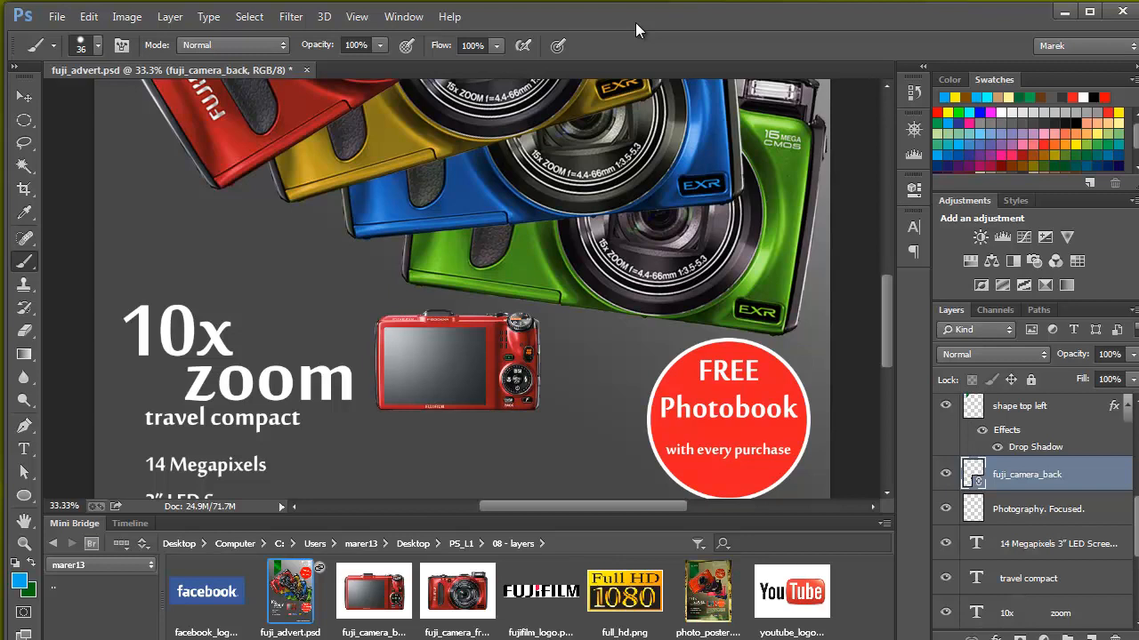
mouse_move(1039, 498)
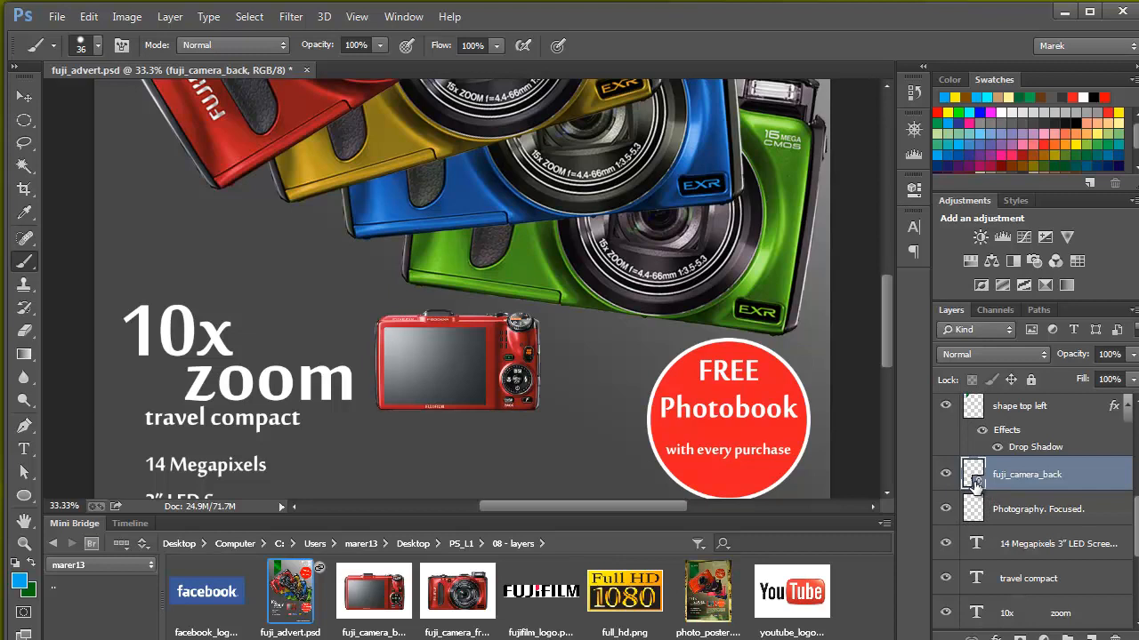
mouse_move(975, 481)
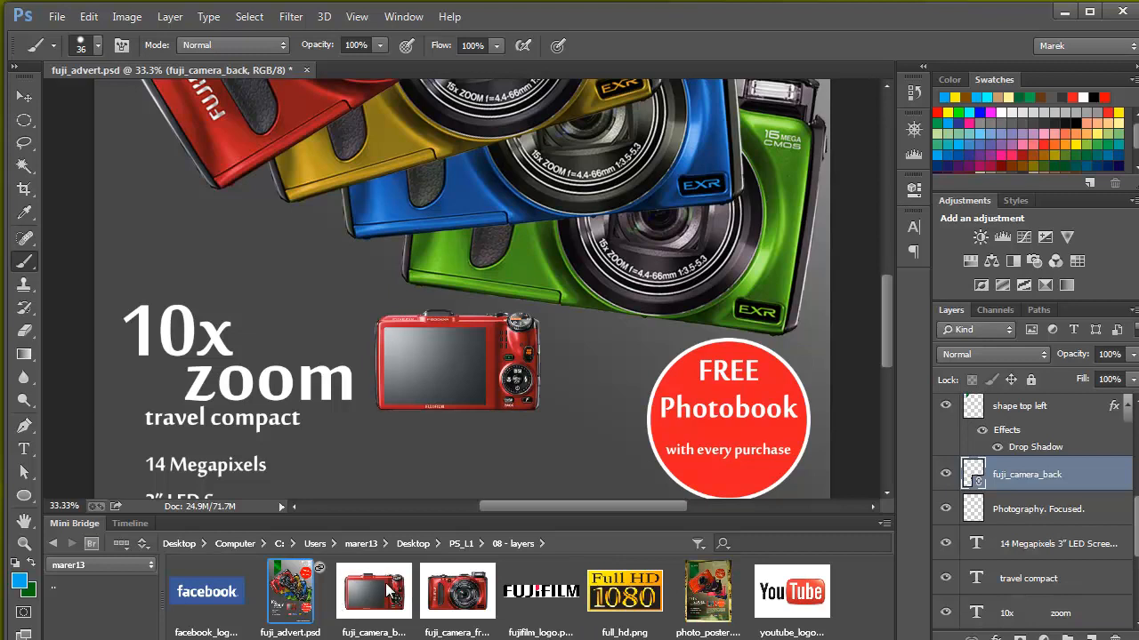
mouse_move(287, 594)
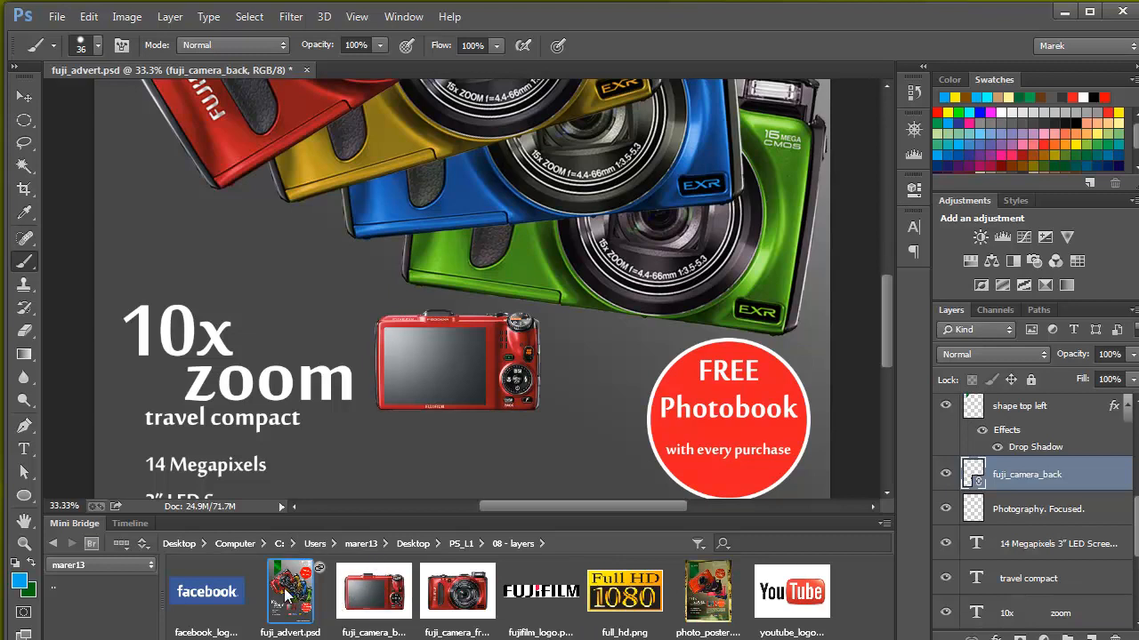
mouse_move(299, 594)
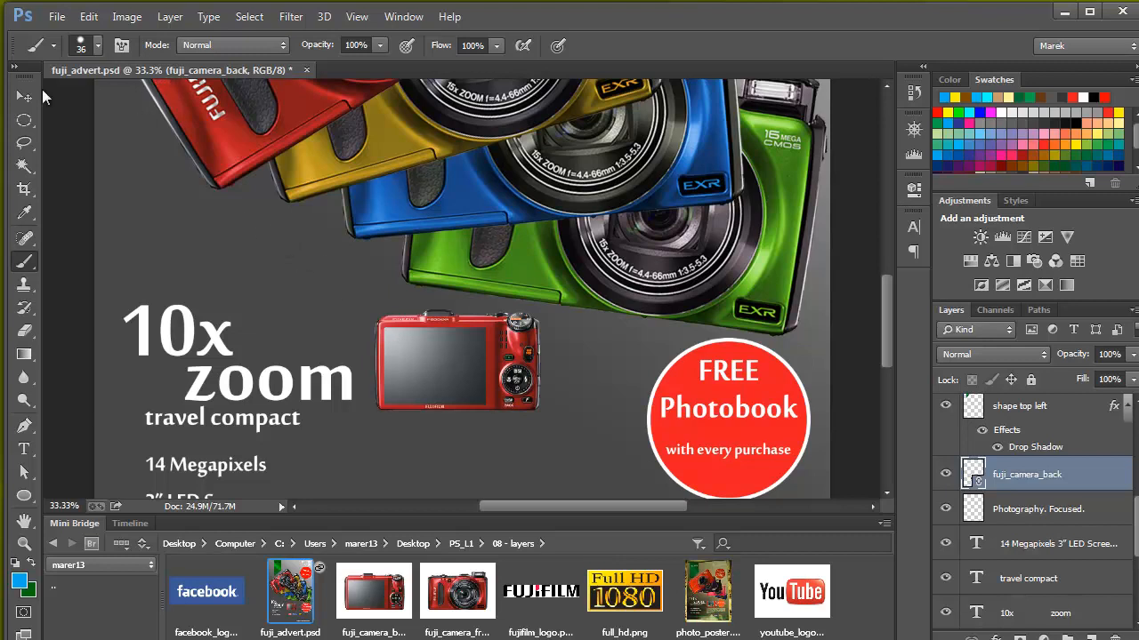
mouse_move(263, 82)
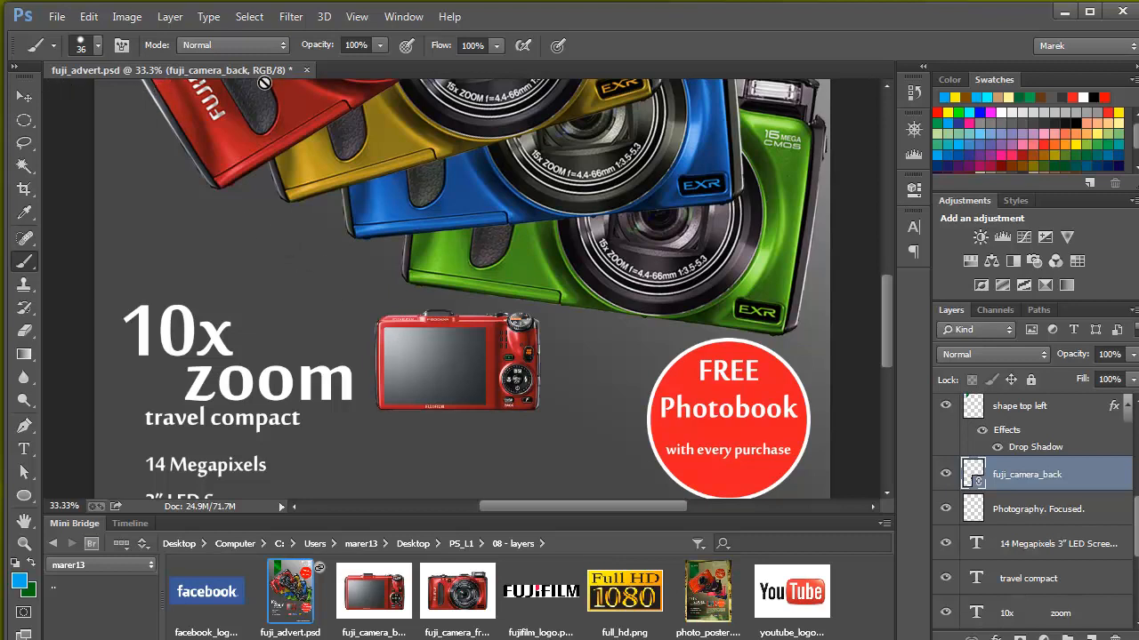
Step: Close fuji_advert.psd and open fuji_camera_back.png from Mini Bridge on its own
click(306, 72)
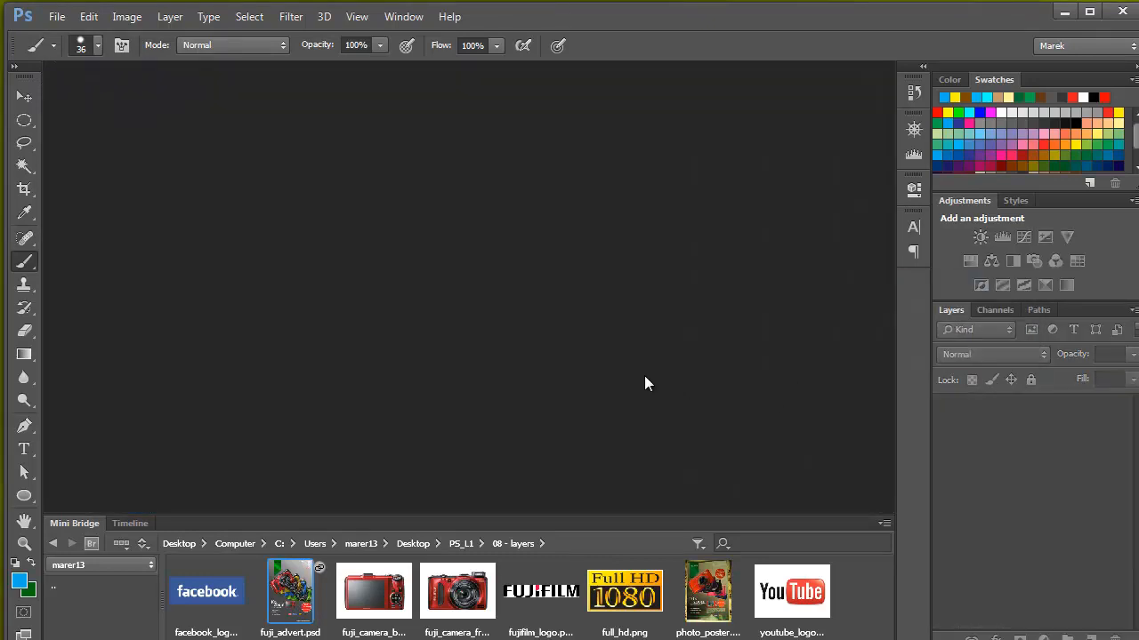
mouse_move(374, 594)
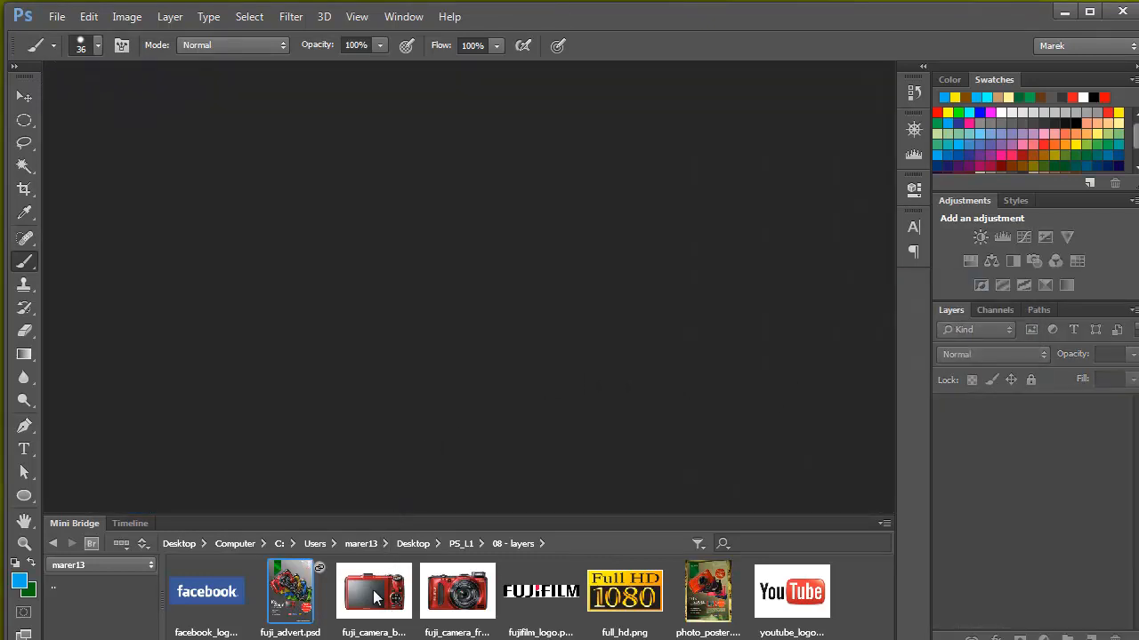
double_click(373, 590)
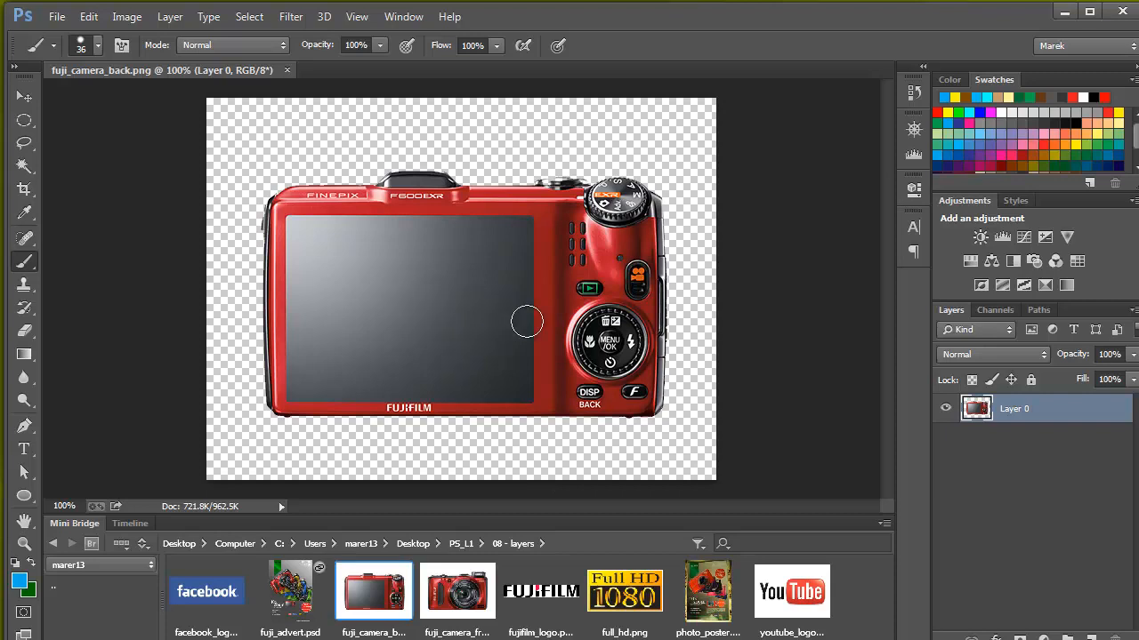
mouse_move(125, 82)
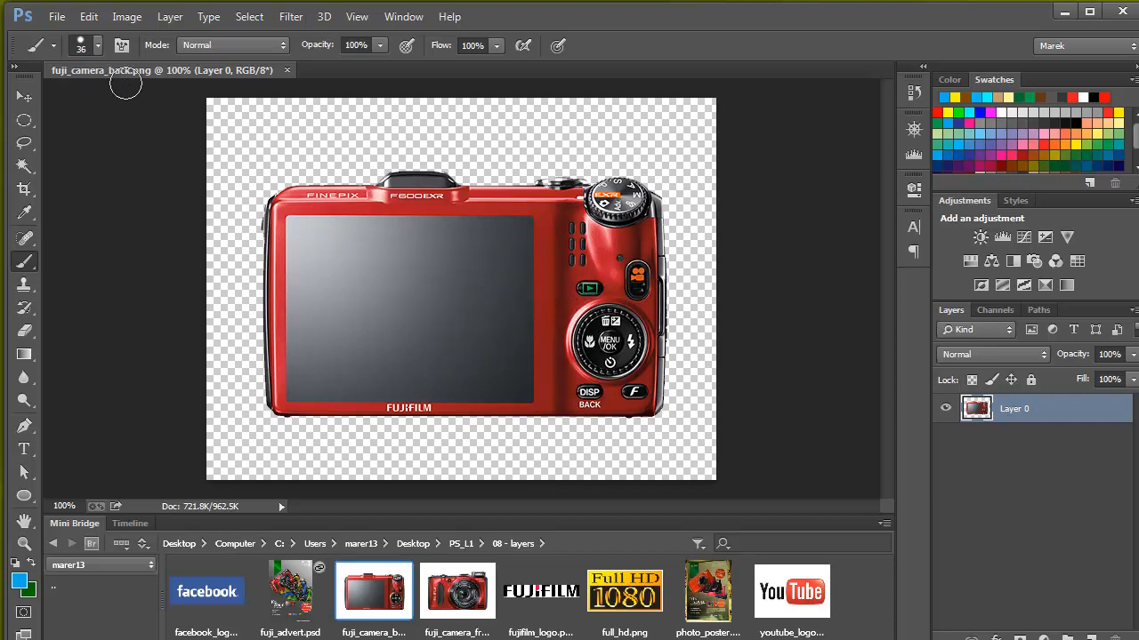
mouse_move(260, 71)
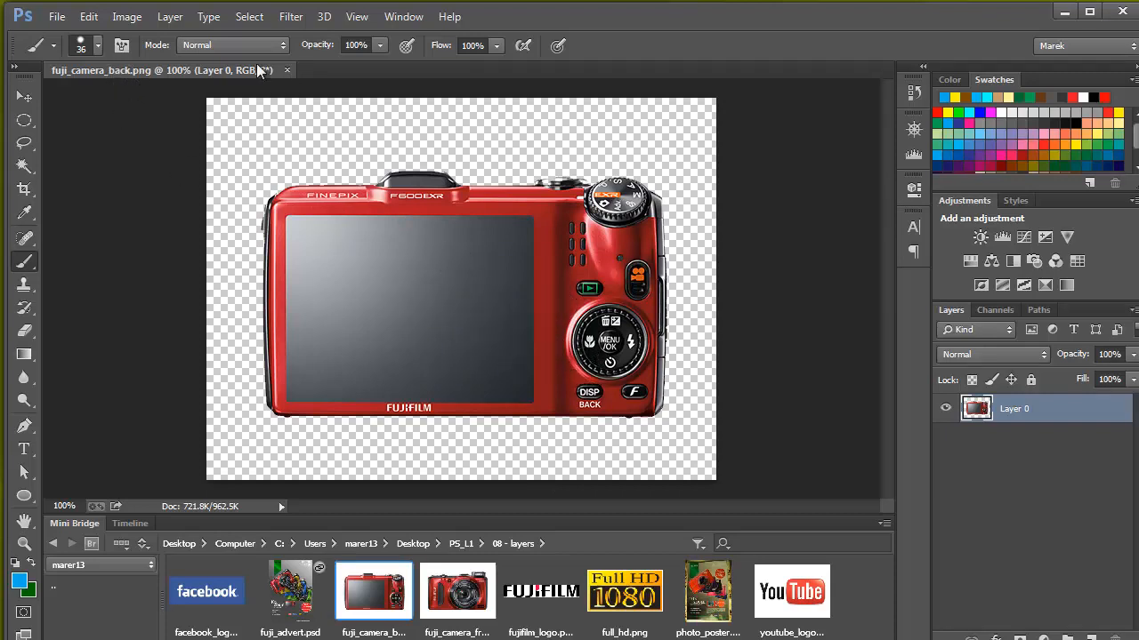
Step: Apply a Hue/Saturation adjustment with Hue about +125 so the camera body turns green
click(127, 16)
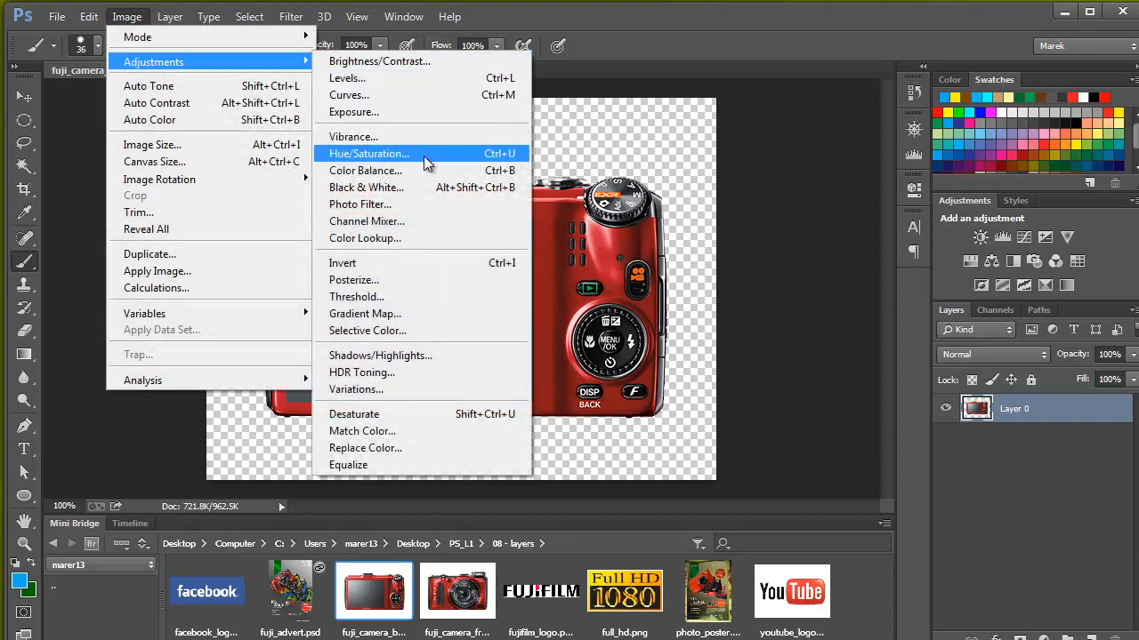
click(368, 153)
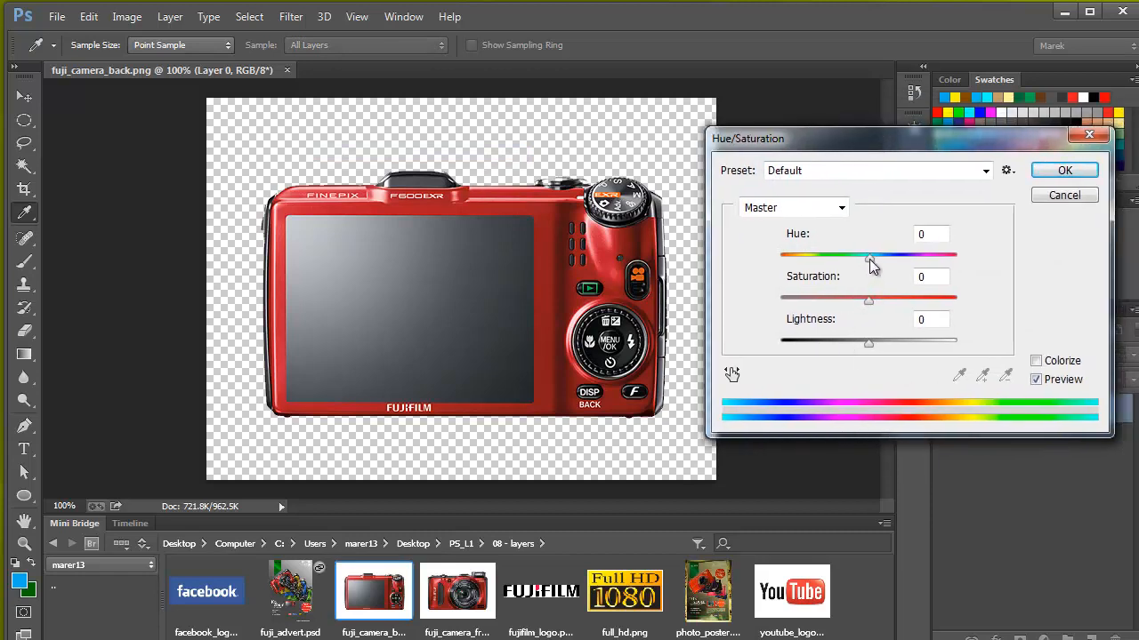
drag(868, 256, 810, 256)
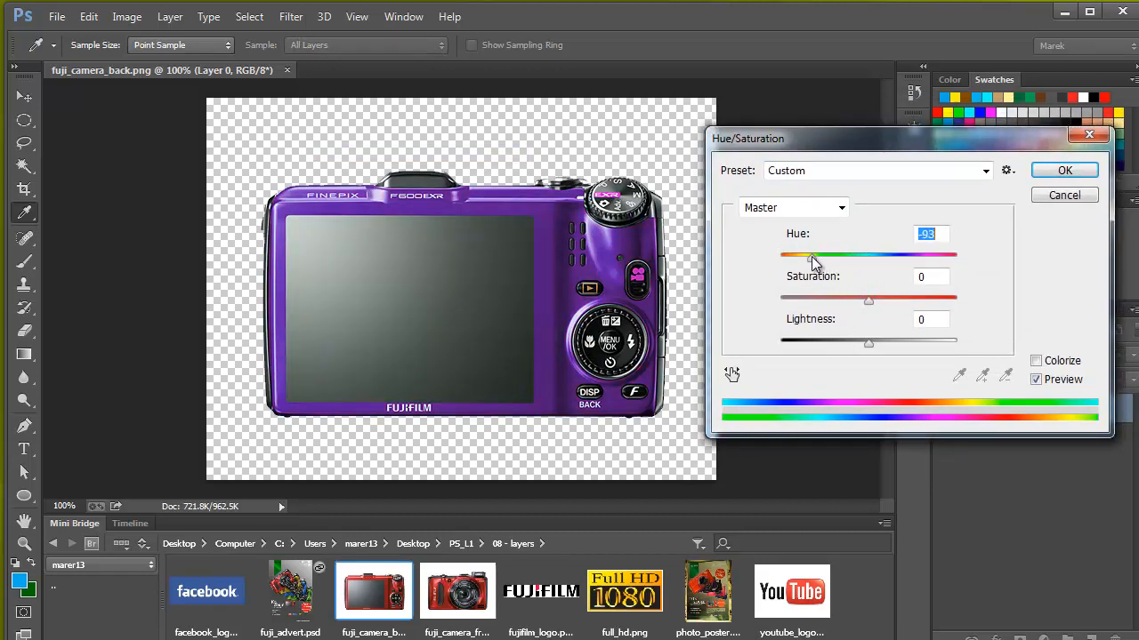
drag(809, 256, 905, 256)
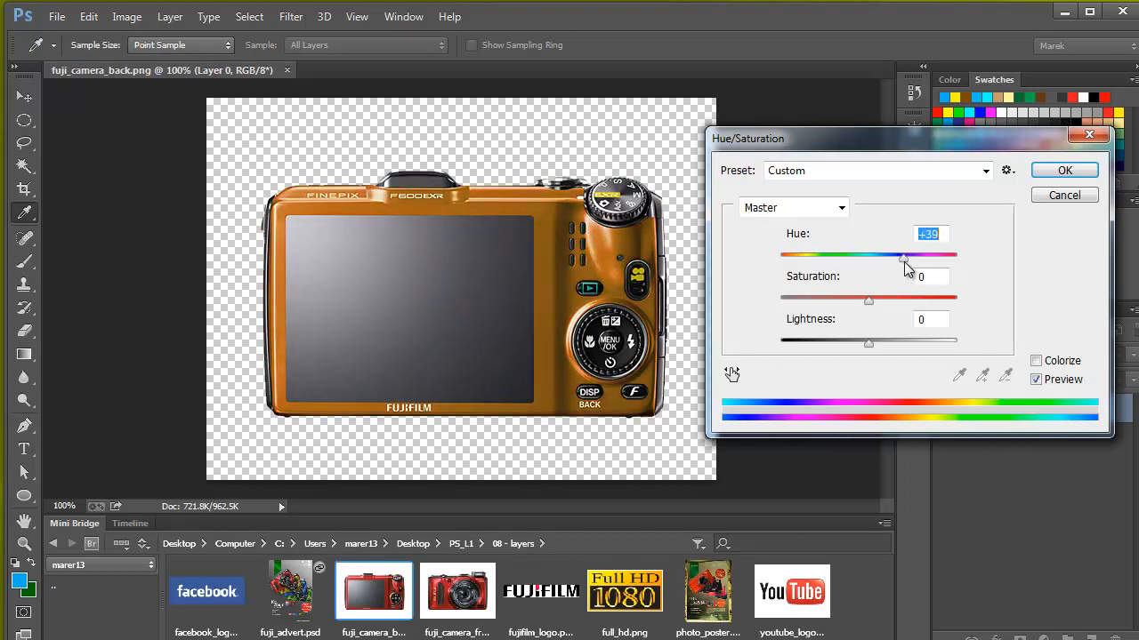
drag(905, 256, 936, 256)
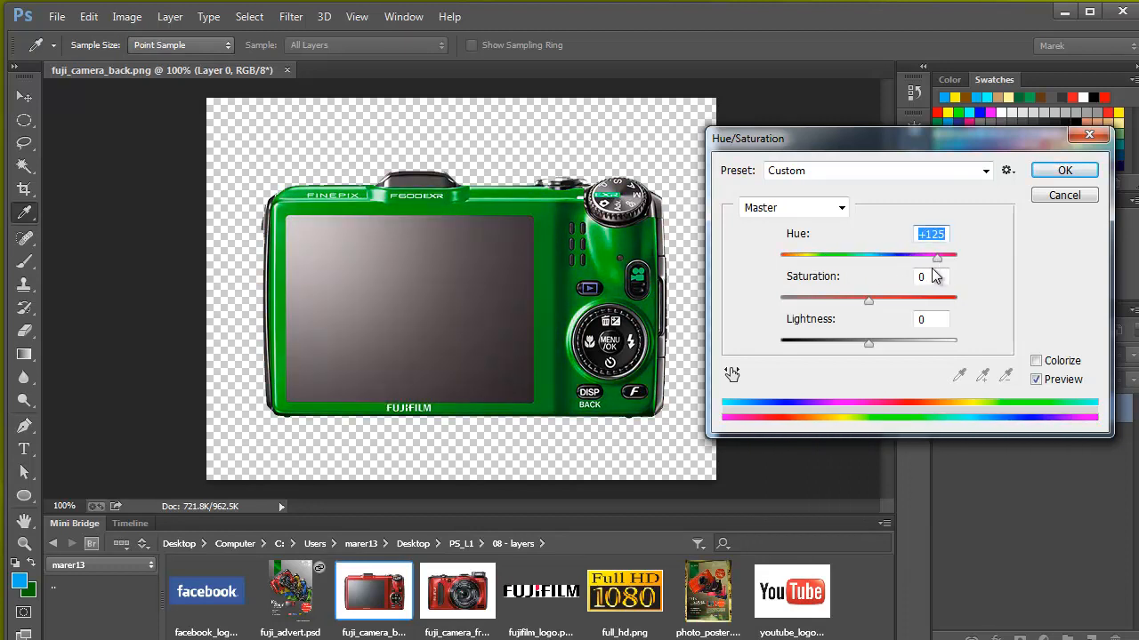
click(1064, 171)
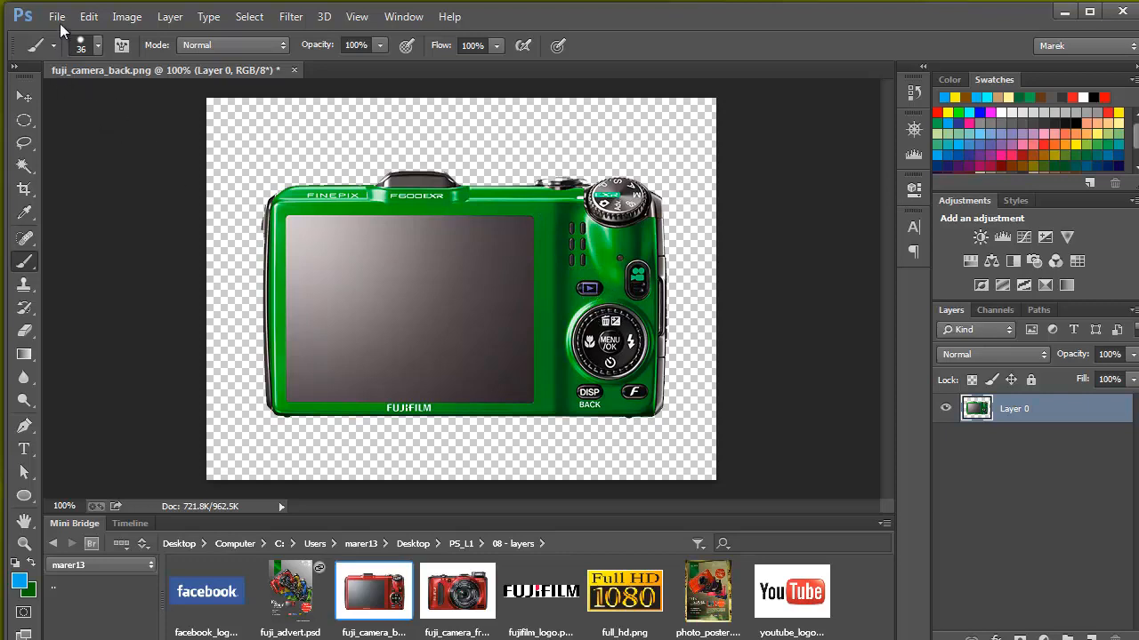
Step: Bring up the File menu for the green camera-back image
click(57, 16)
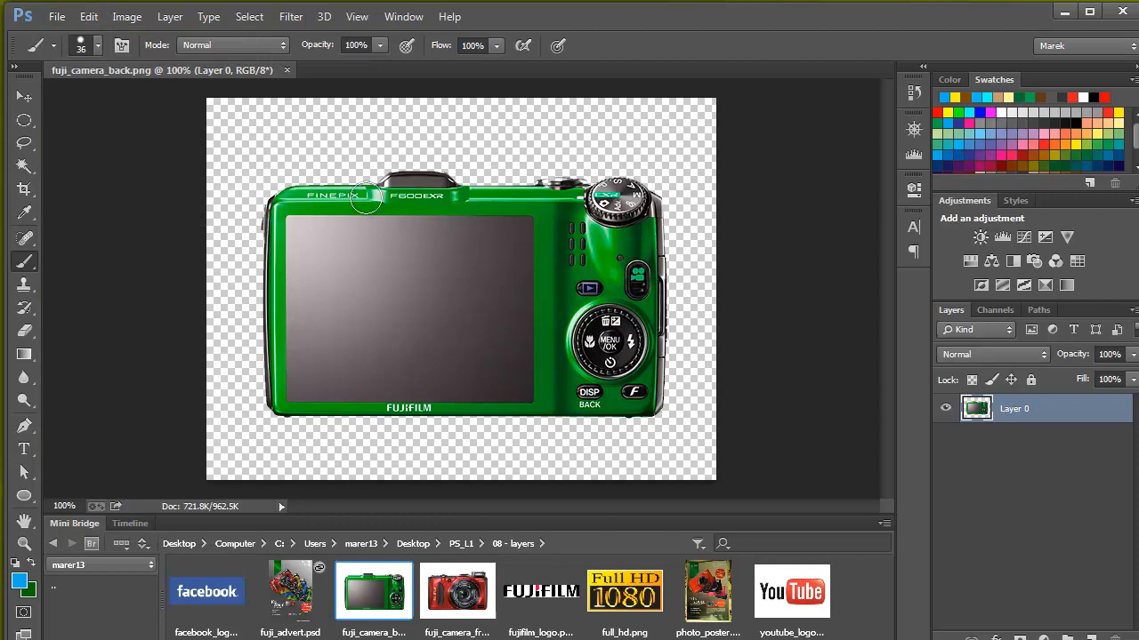
mouse_move(177, 231)
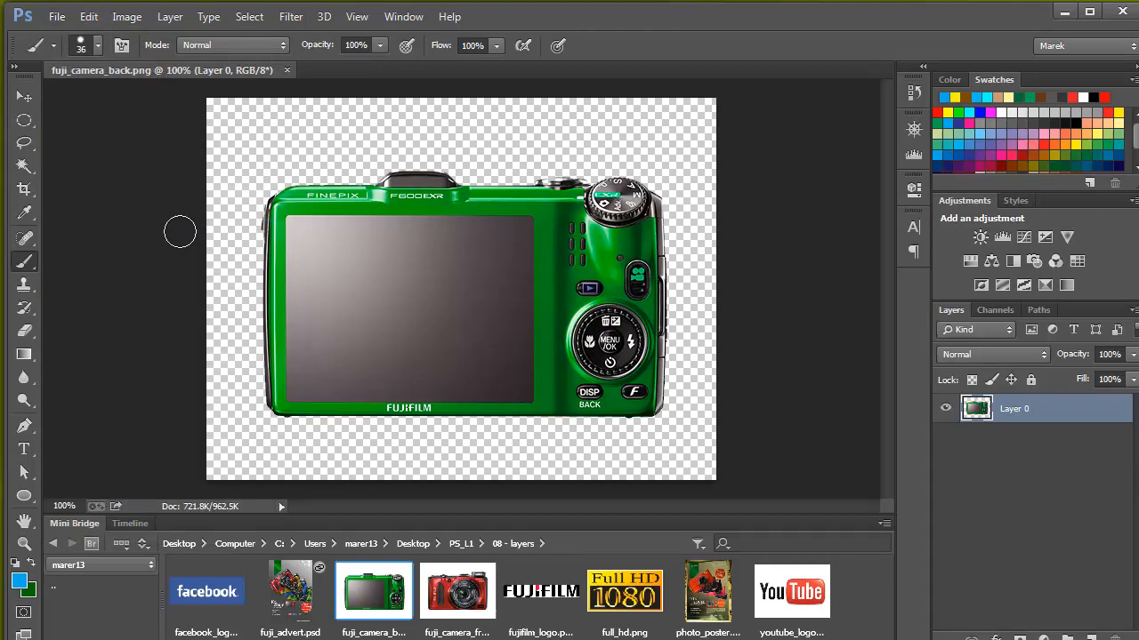
mouse_move(316, 224)
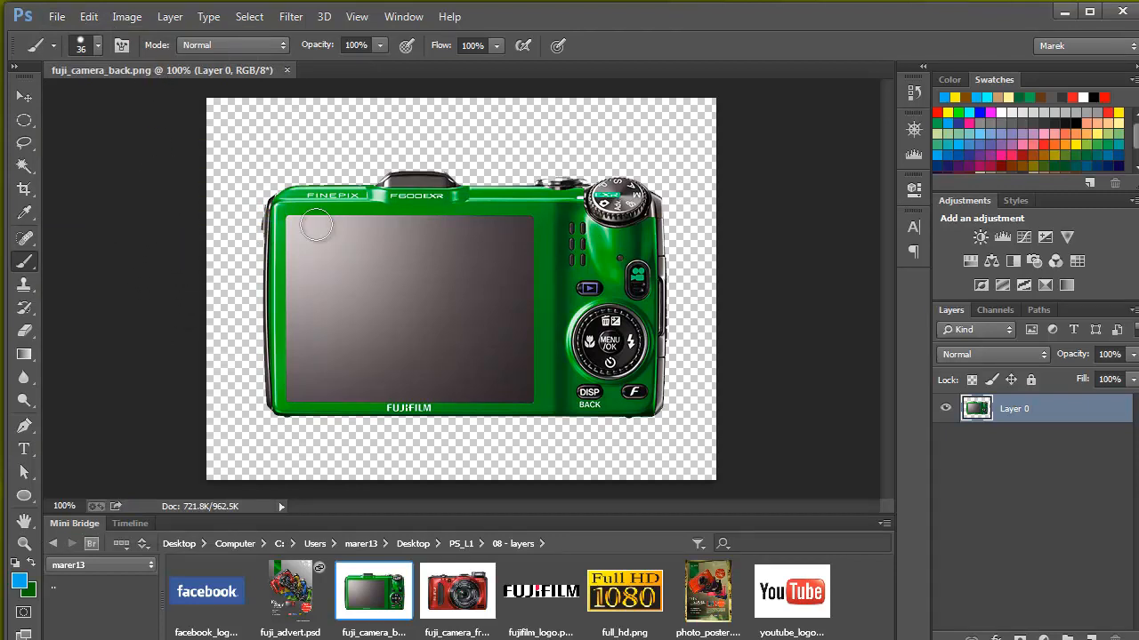
mouse_move(523, 246)
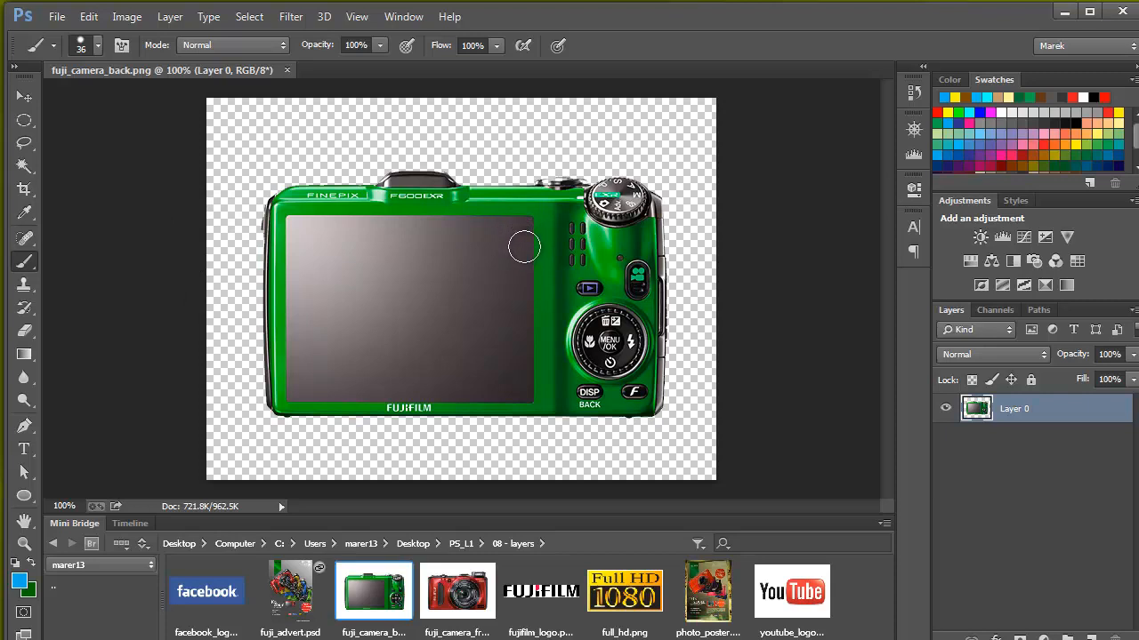
mouse_move(775, 449)
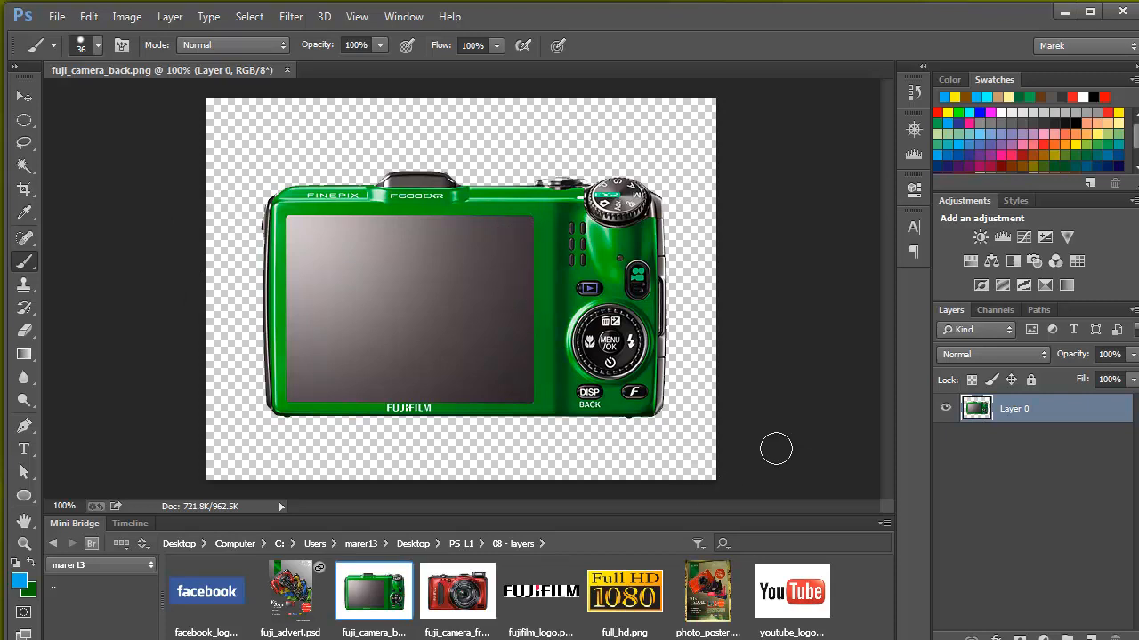
mouse_move(825, 417)
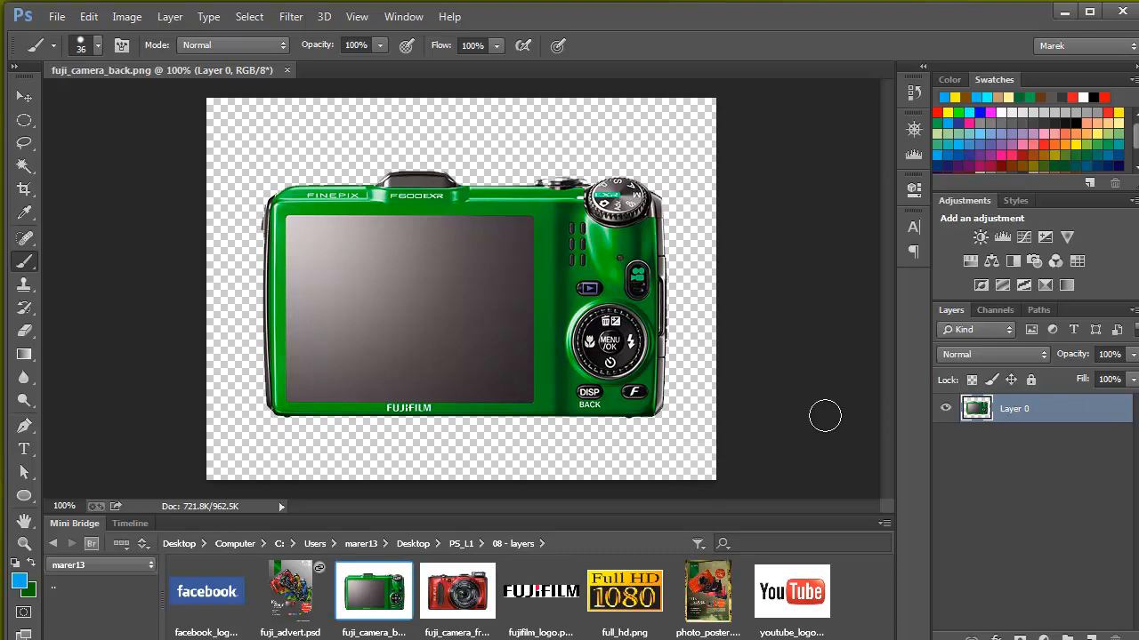
mouse_move(826, 411)
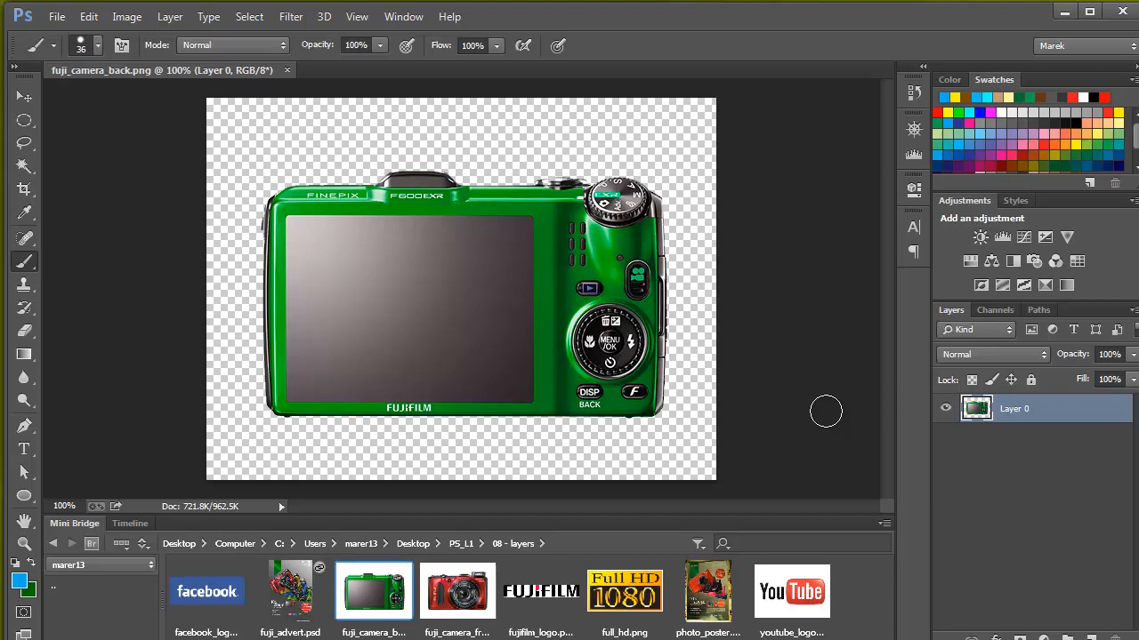
mouse_move(516, 252)
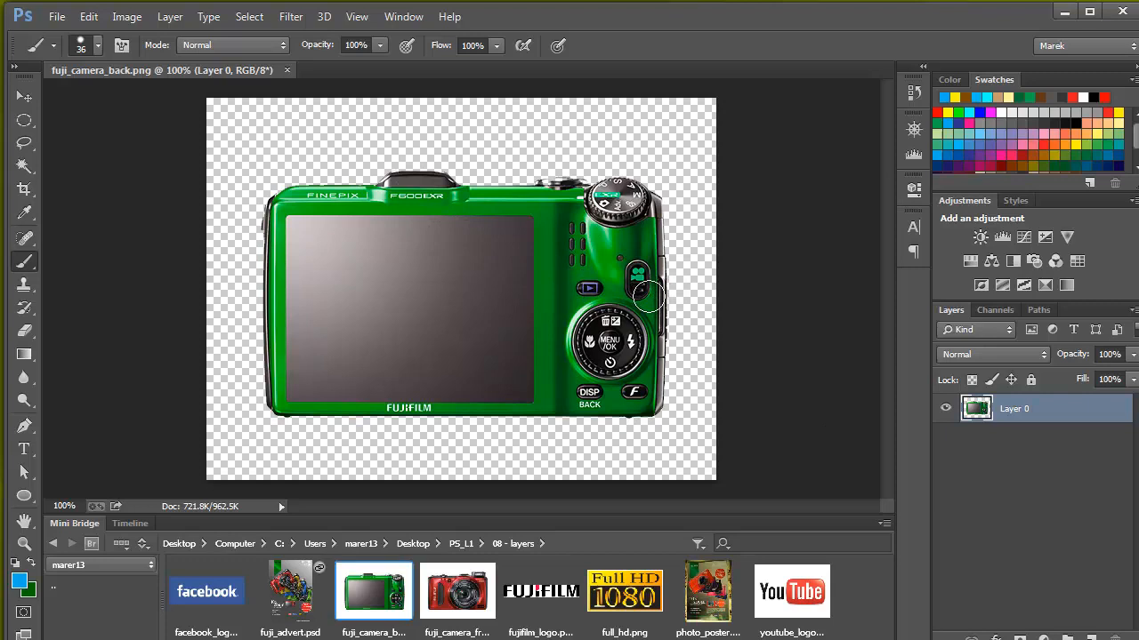
mouse_move(349, 318)
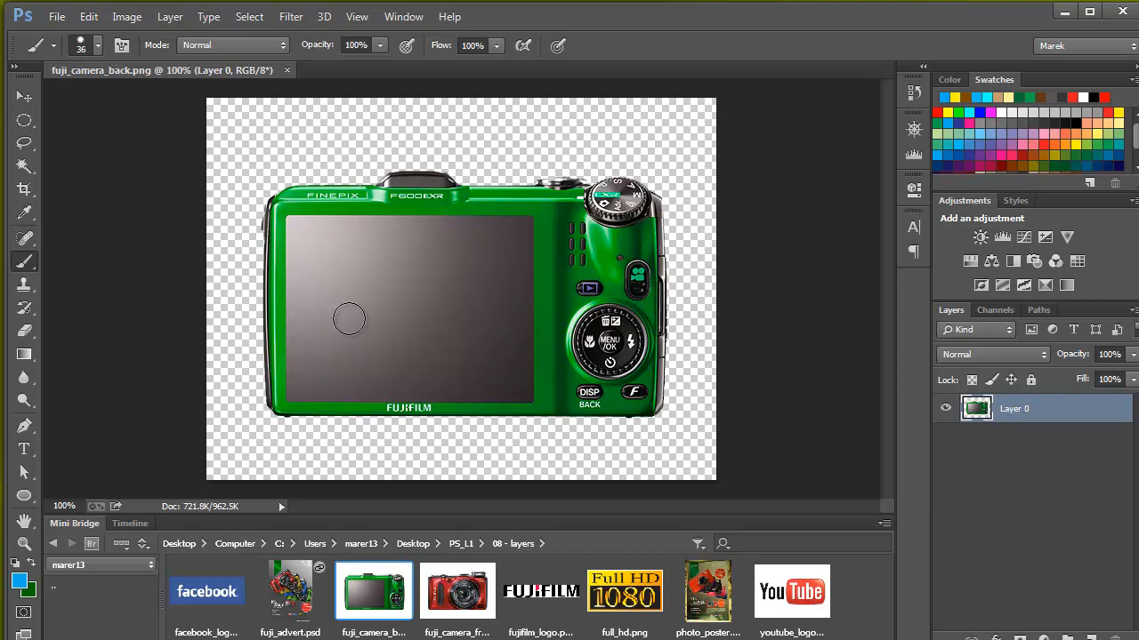
mouse_move(328, 336)
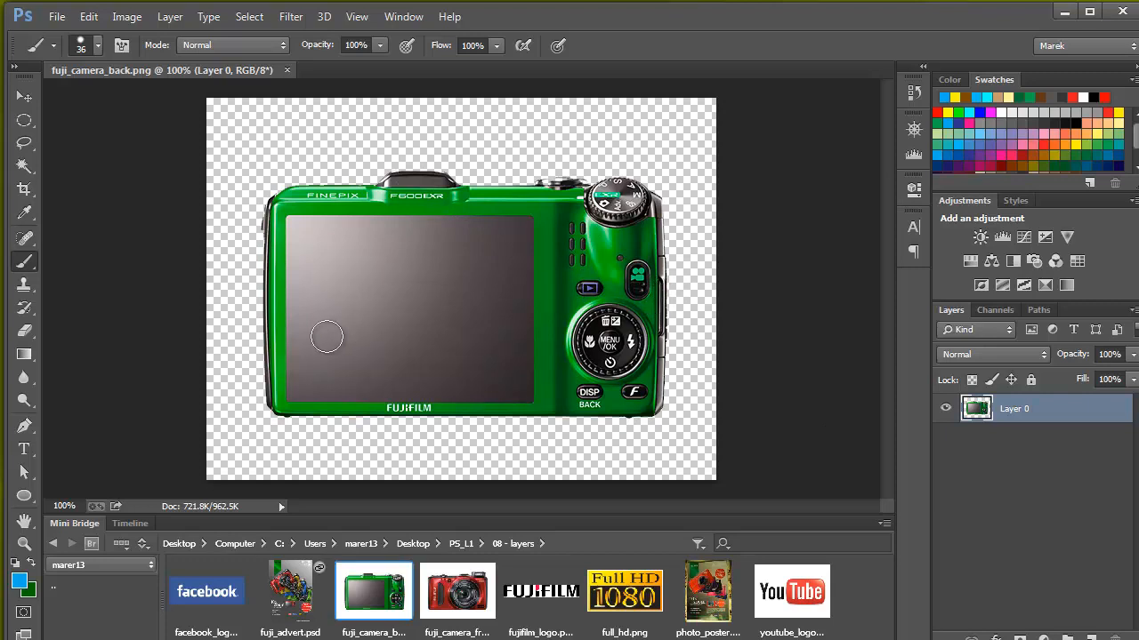
mouse_move(488, 290)
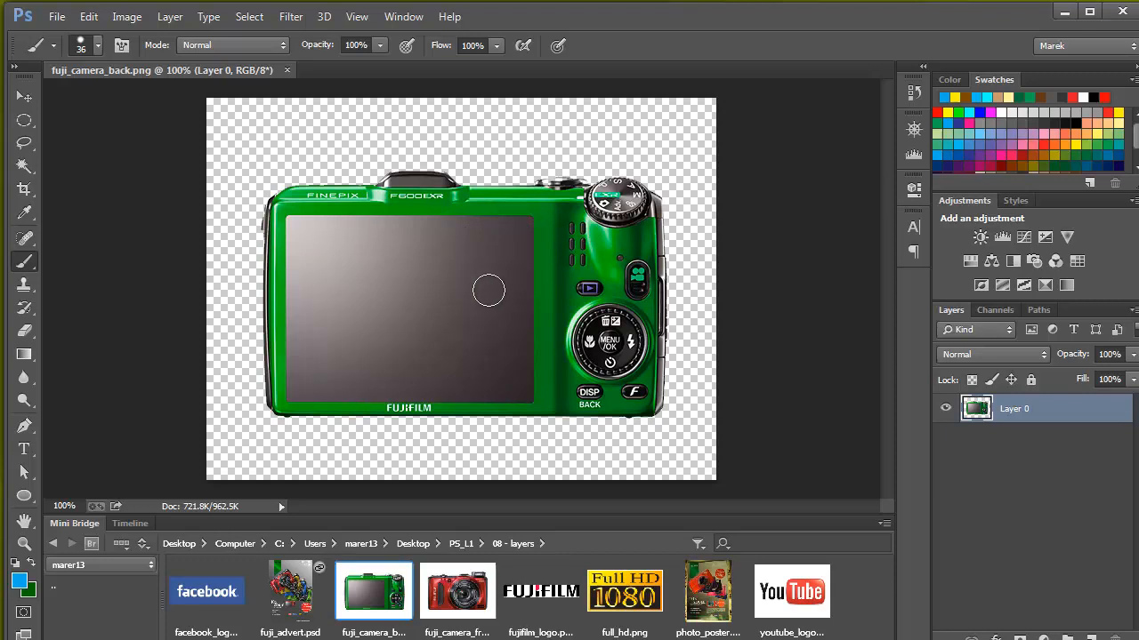
click(57, 16)
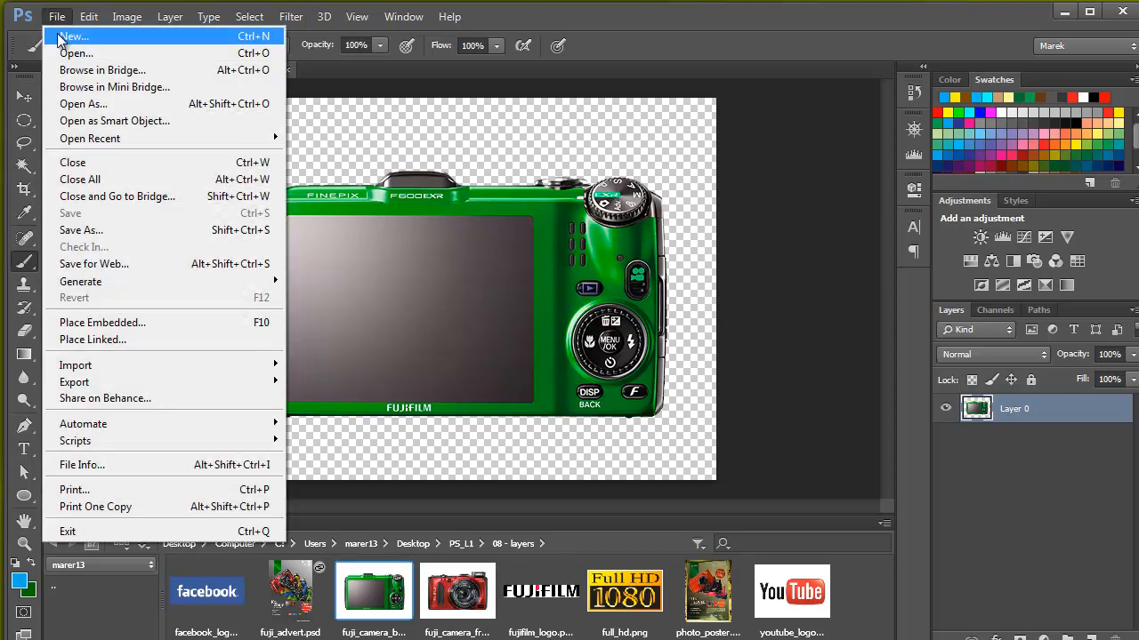
mouse_move(854, 605)
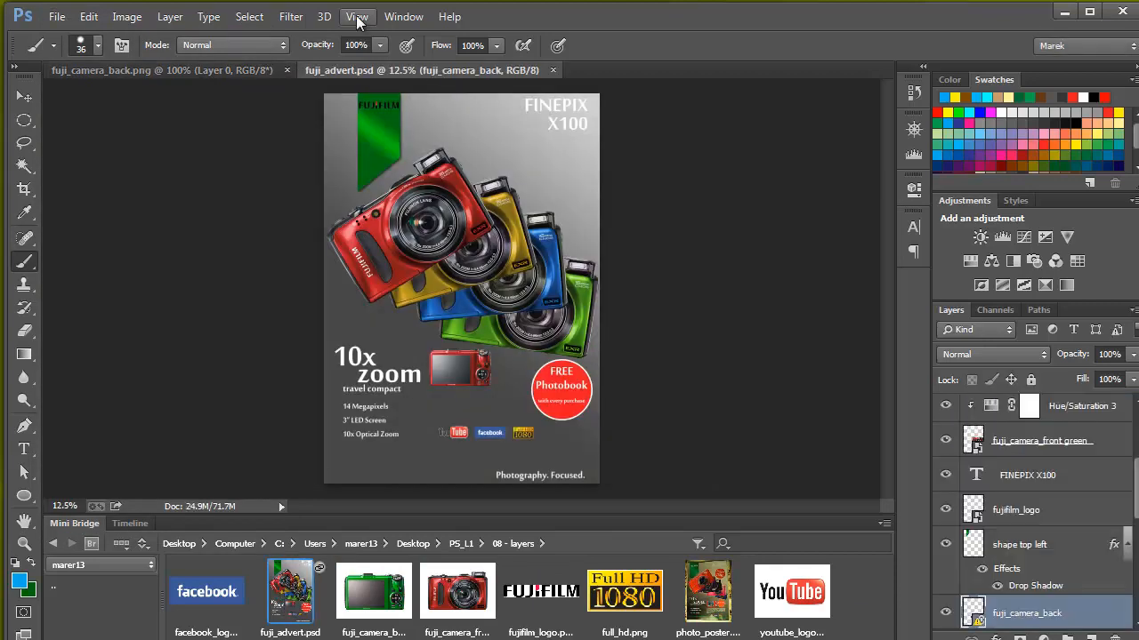
Step: Zoom into the poster's lower part showing the still-red camera back
click(356, 16)
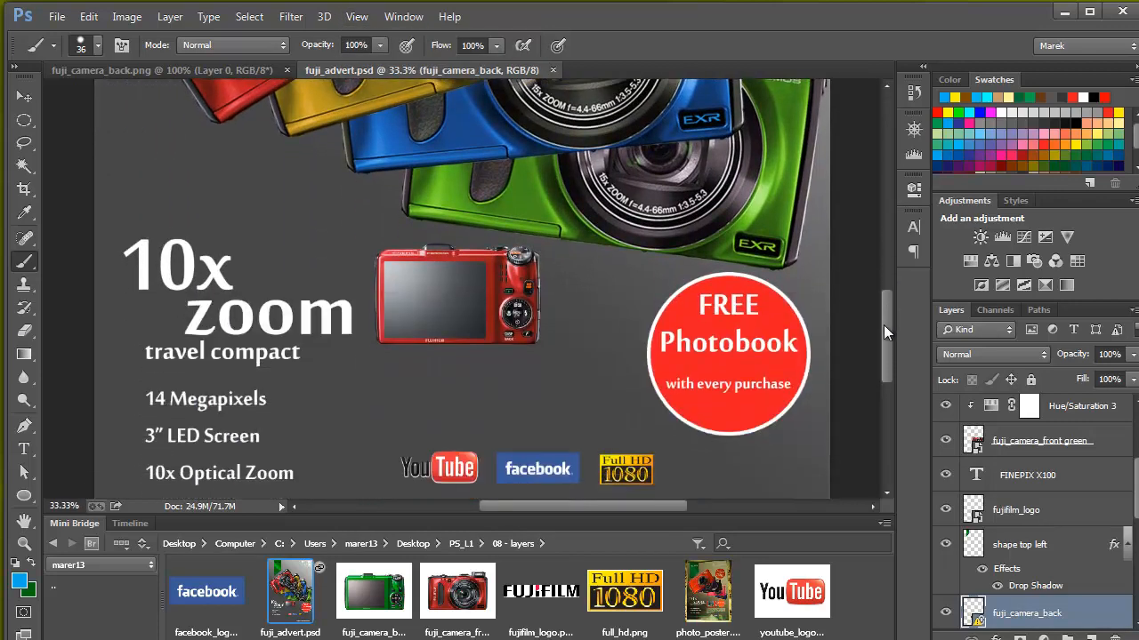
scroll(down, 3)
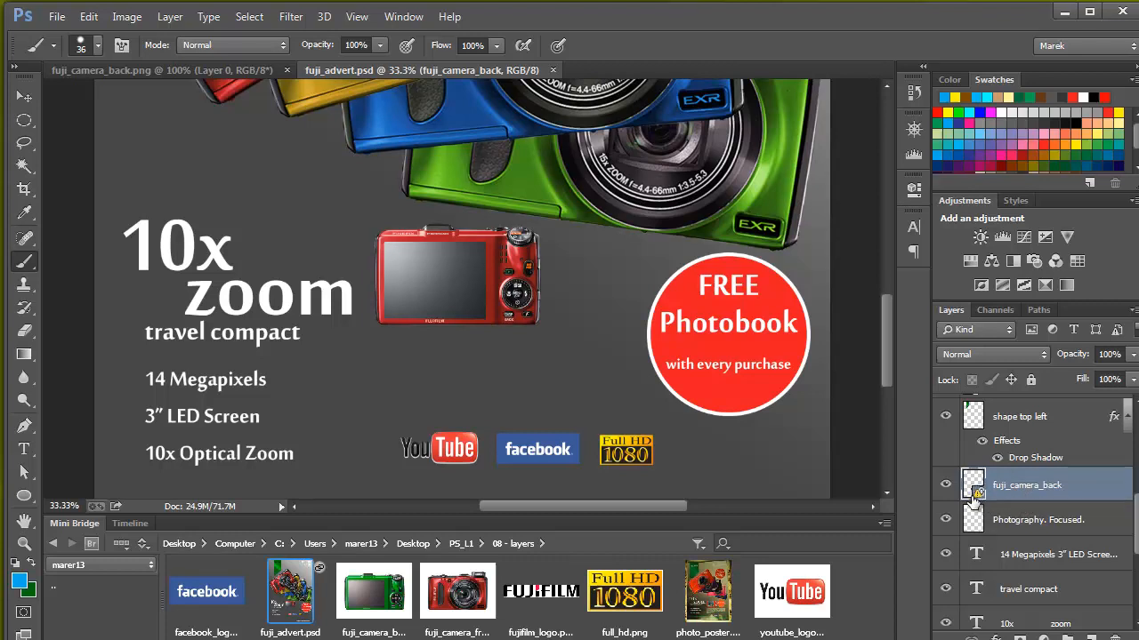
mouse_move(973, 496)
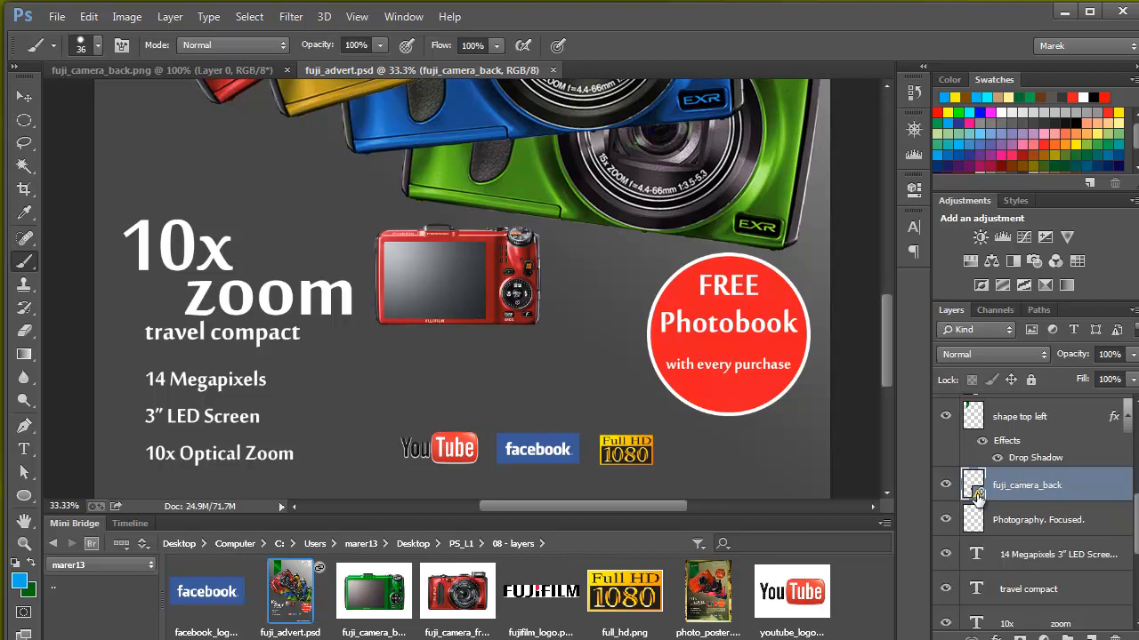
mouse_move(818, 368)
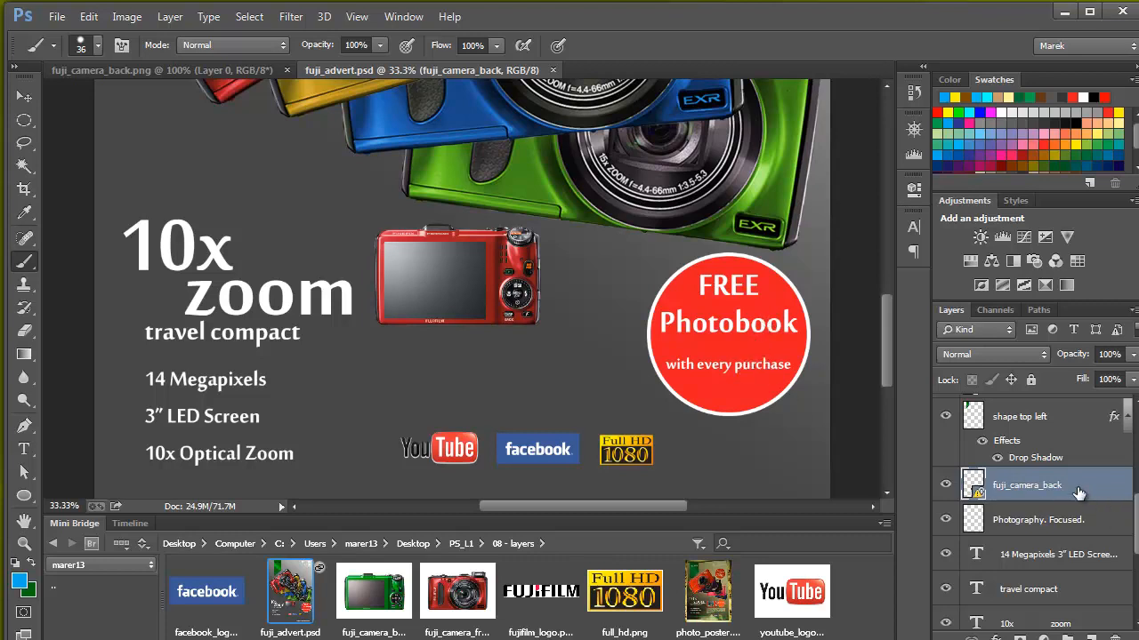
Step: Bring up the context menu on the fuji_camera_back smart object layer to update its content
right_click(1026, 483)
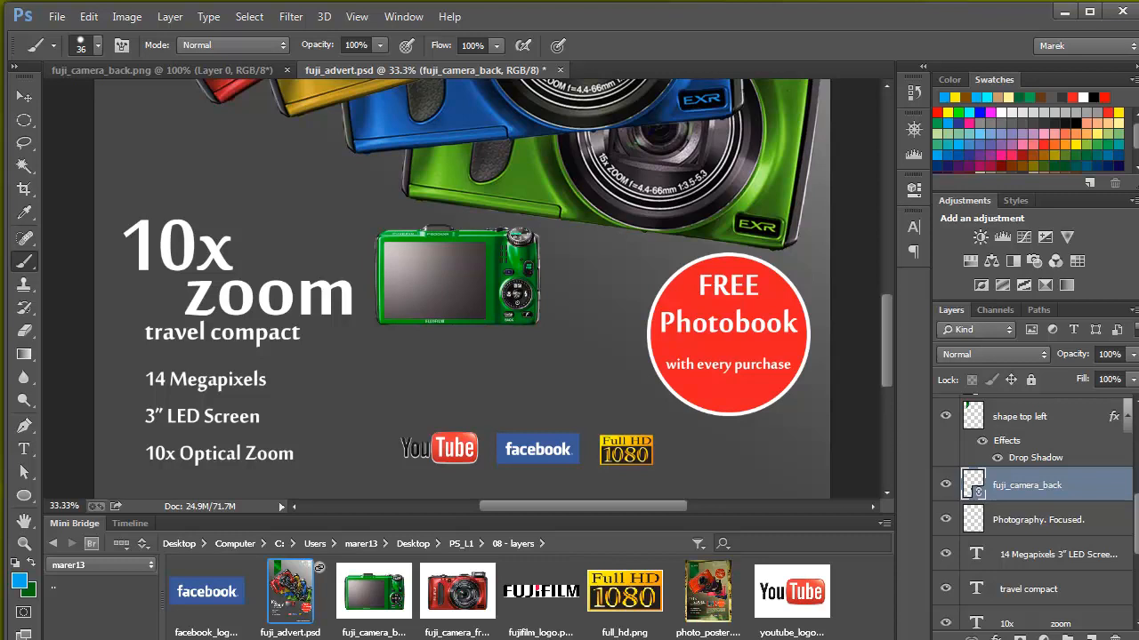
mouse_move(939, 427)
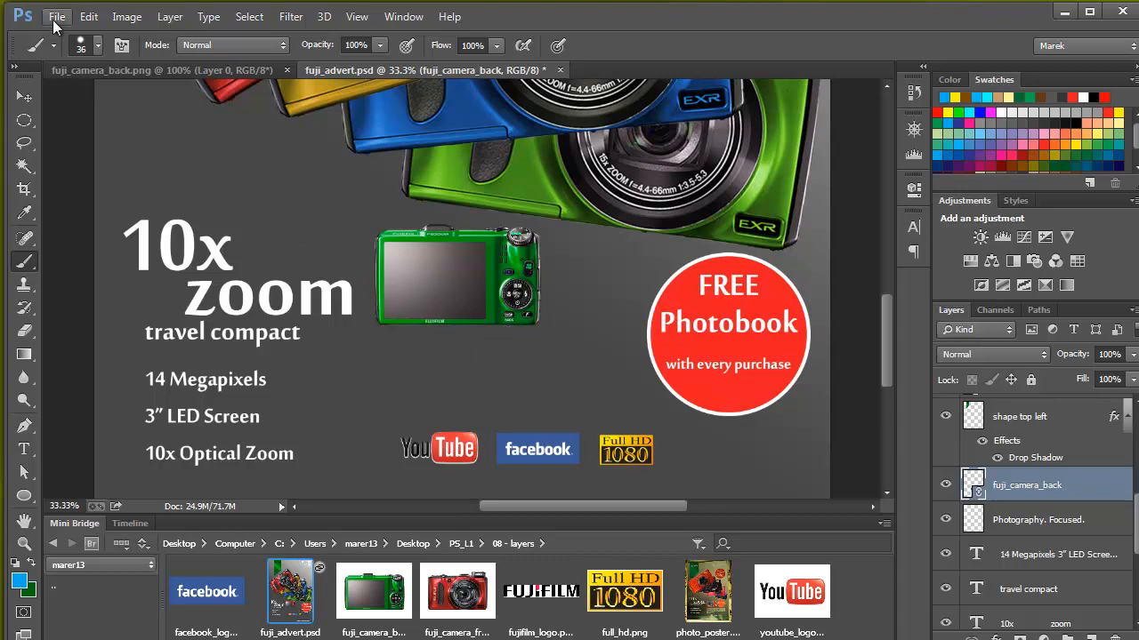
click(57, 16)
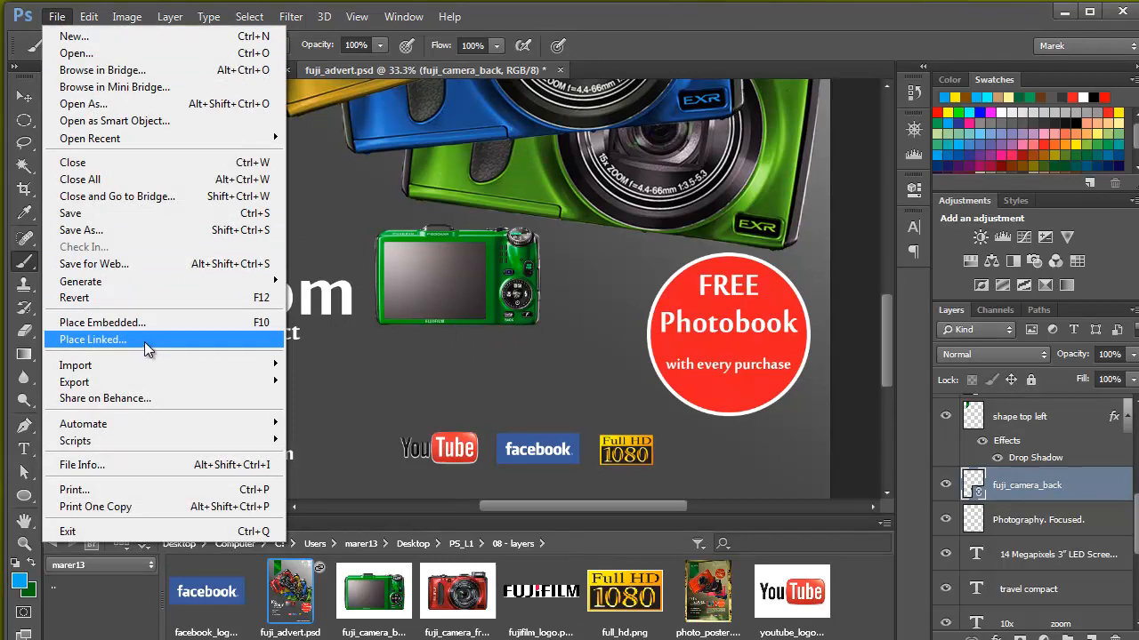
mouse_move(423, 281)
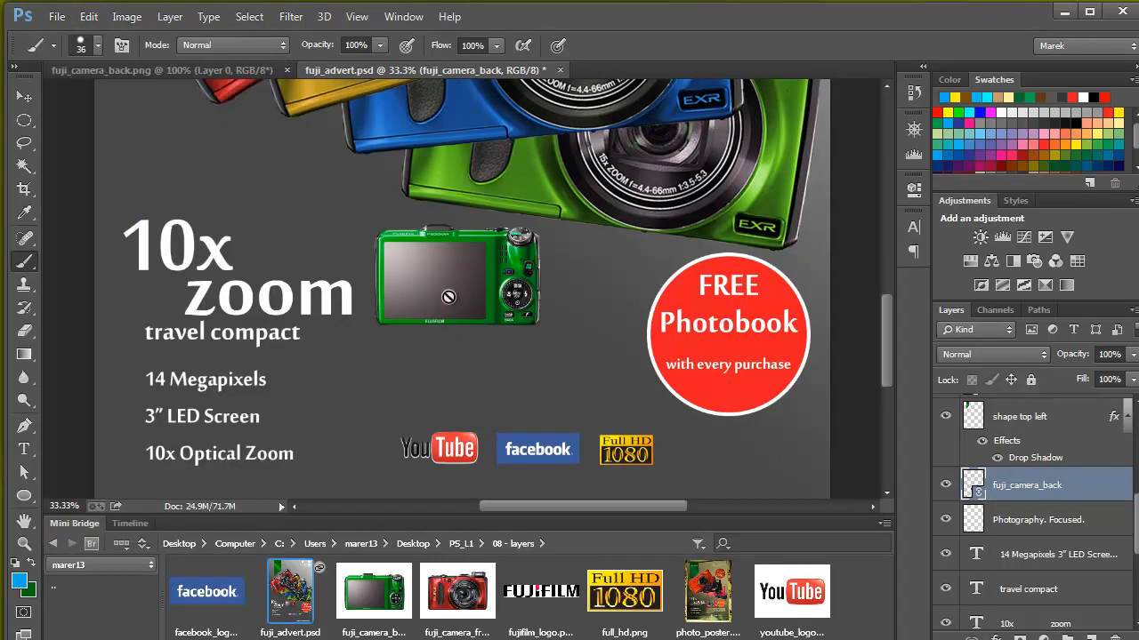
mouse_move(445, 295)
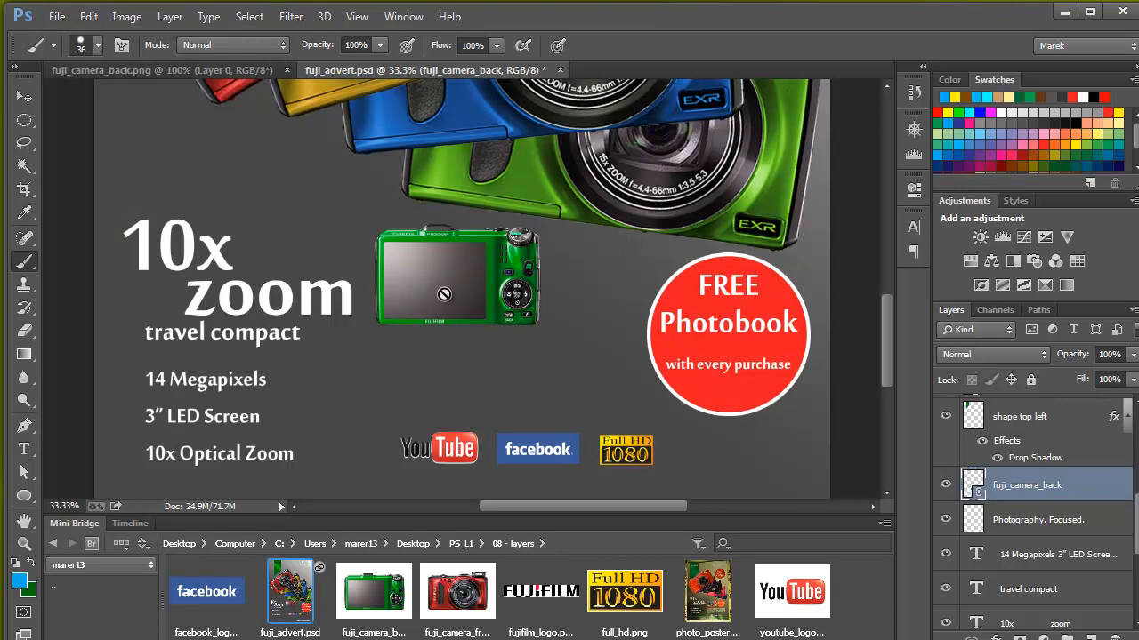
mouse_move(434, 311)
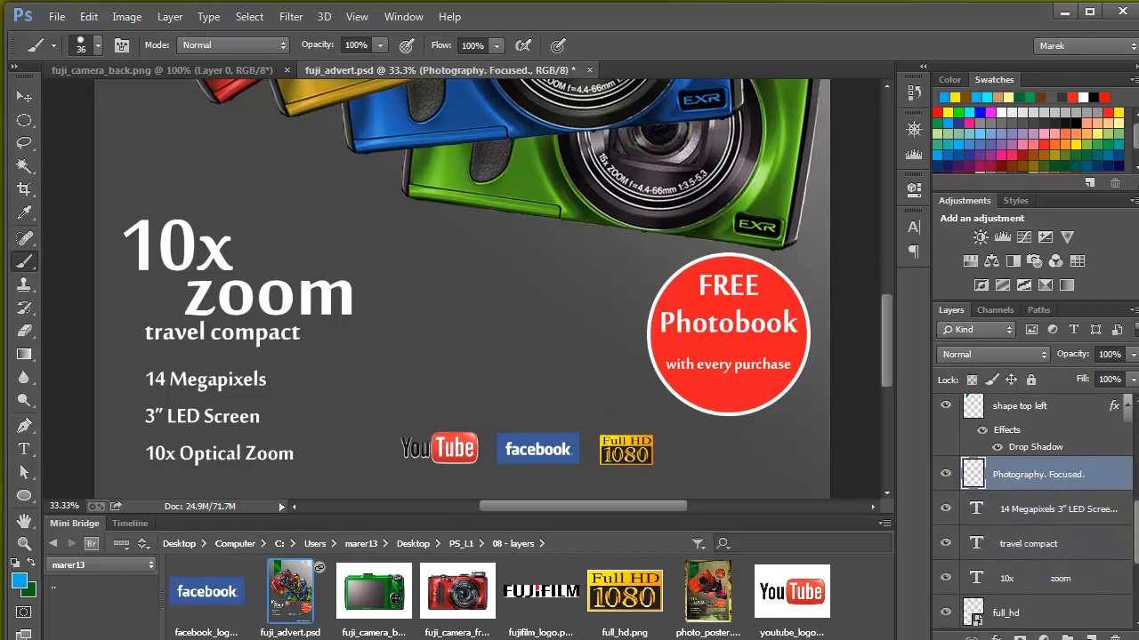
click(946, 473)
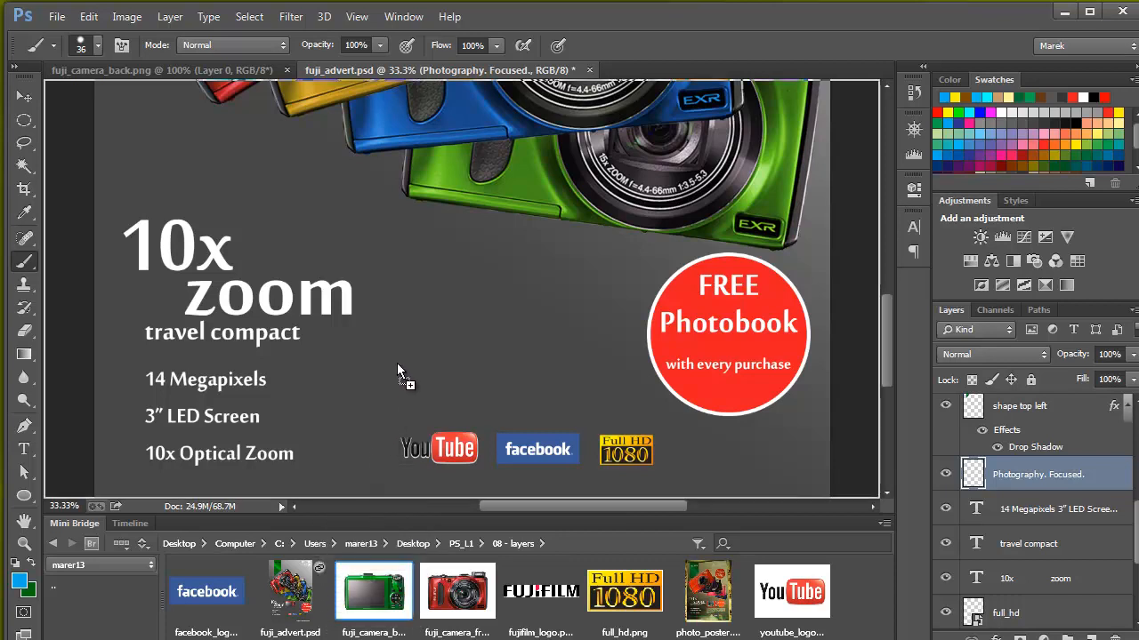
mouse_move(407, 345)
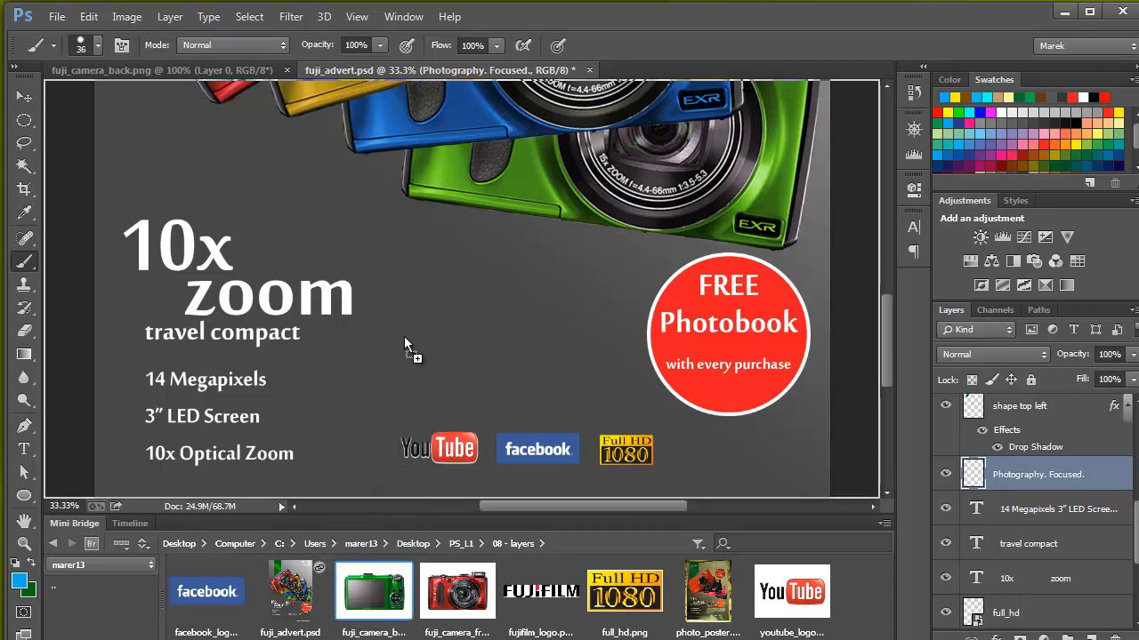